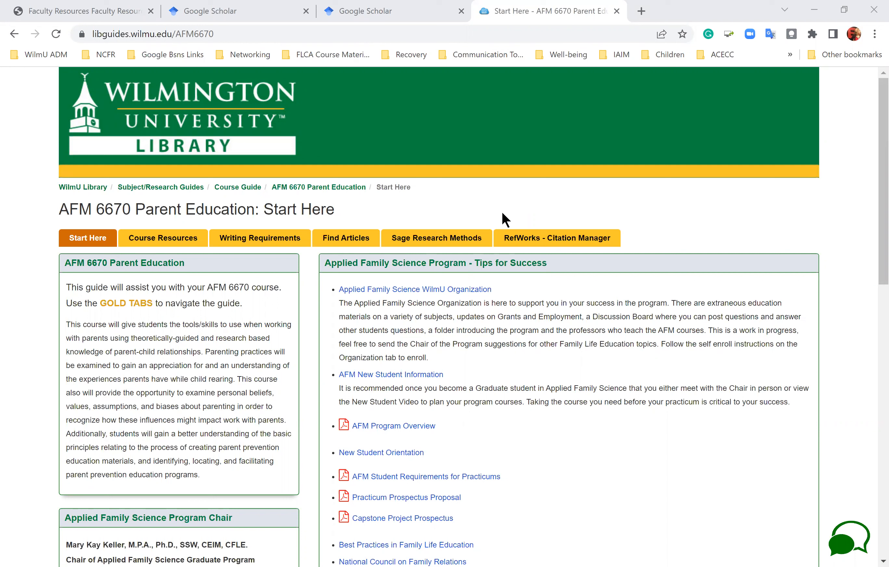
mouse_move(871, 224)
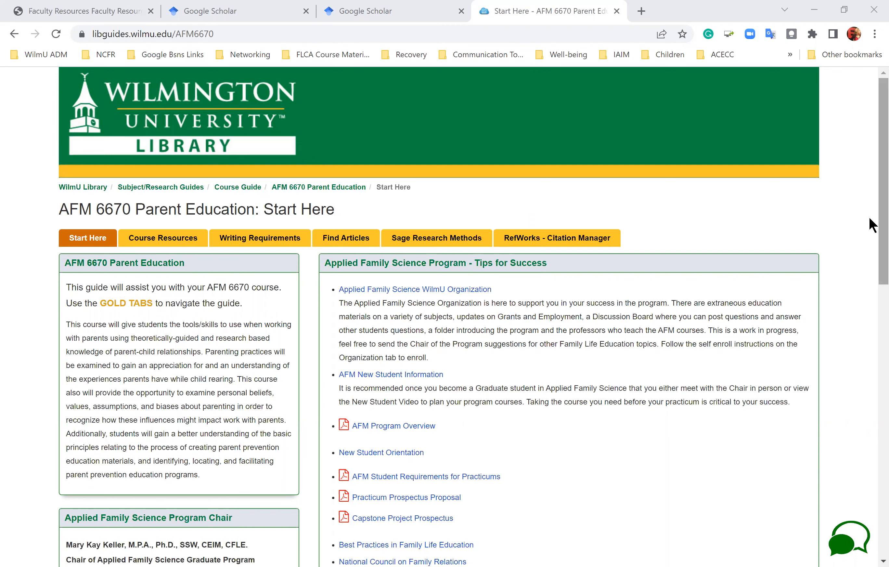
Open the AFM 6670 guide's Find Articles page and scroll to the Approved Family Science Journals list
scroll(down, 3)
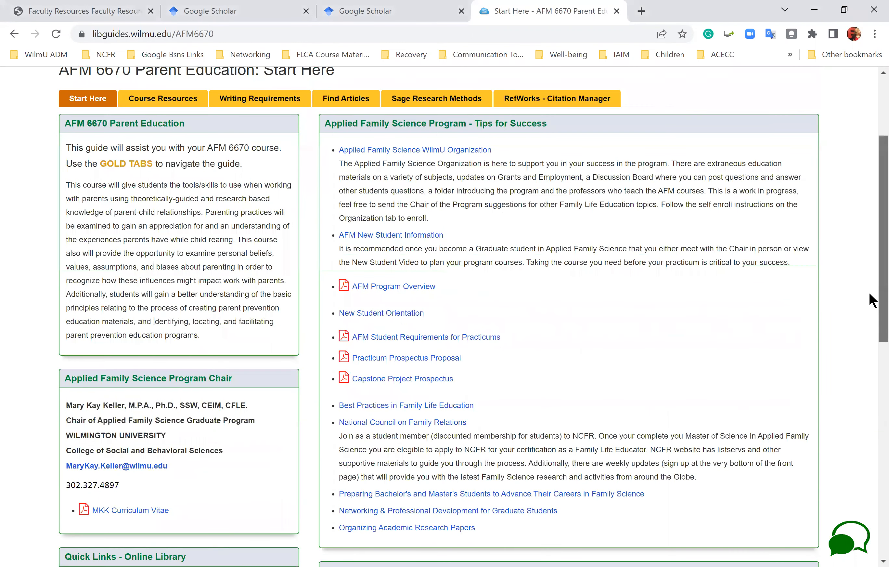
scroll(up, 3)
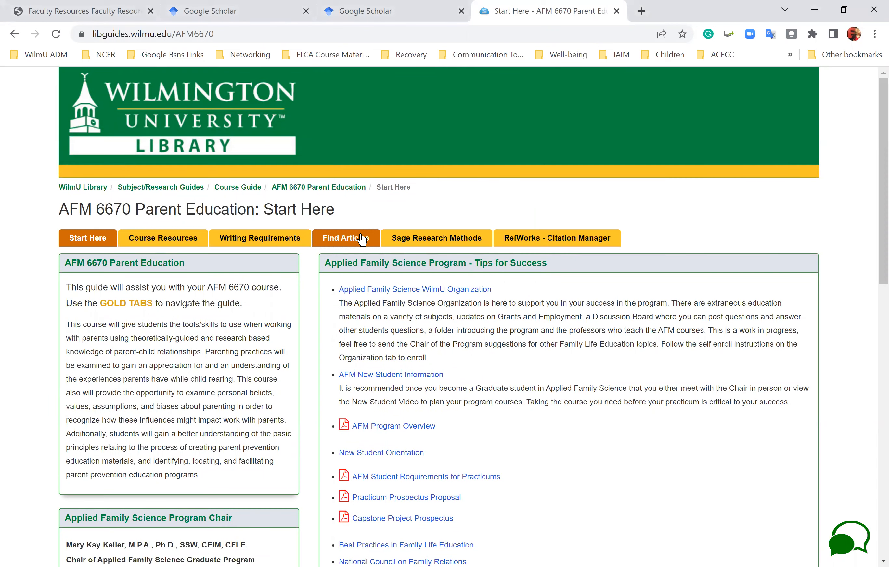
click(345, 237)
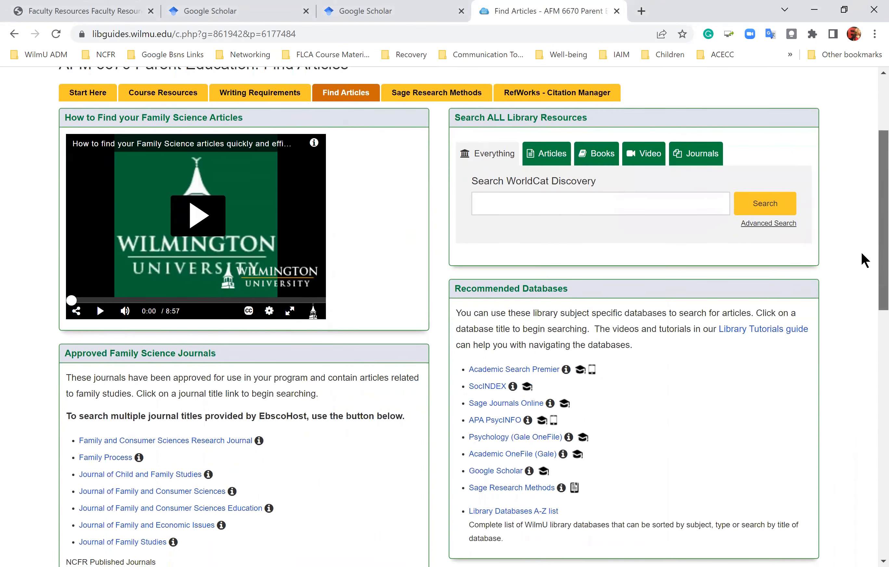
scroll(down, 3)
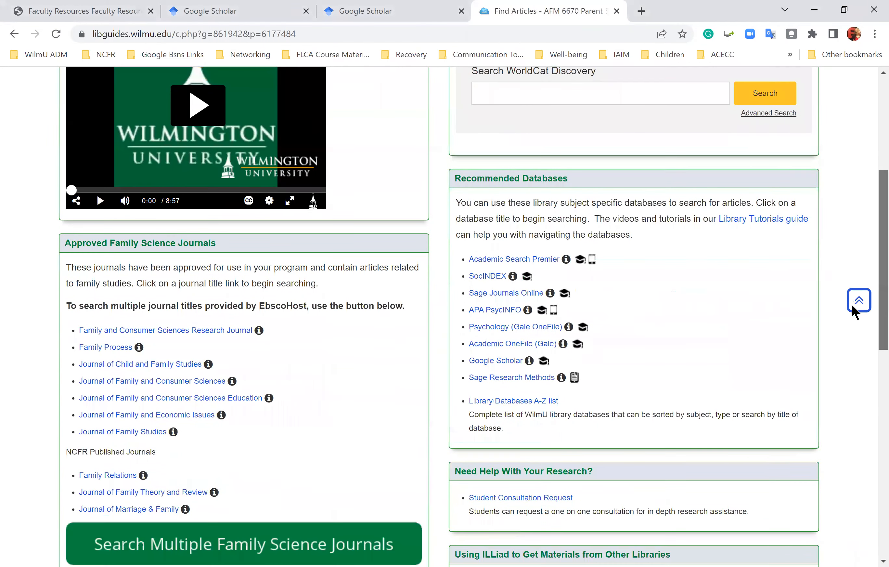
scroll(down, 3)
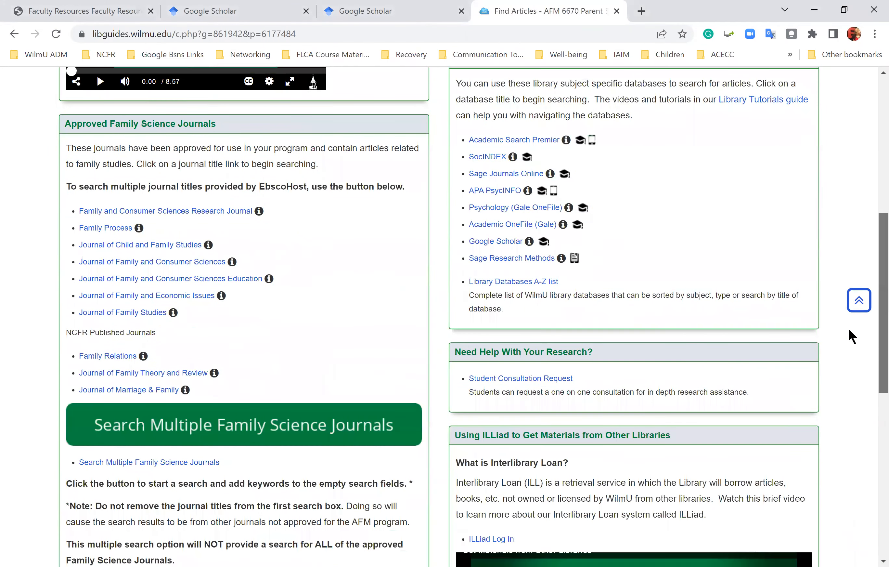
scroll(down, 3)
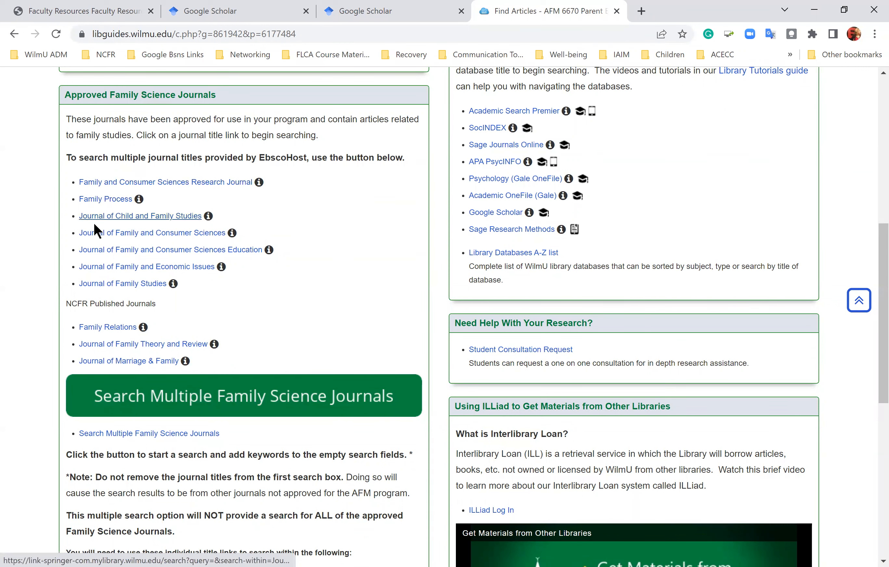
mouse_move(104, 300)
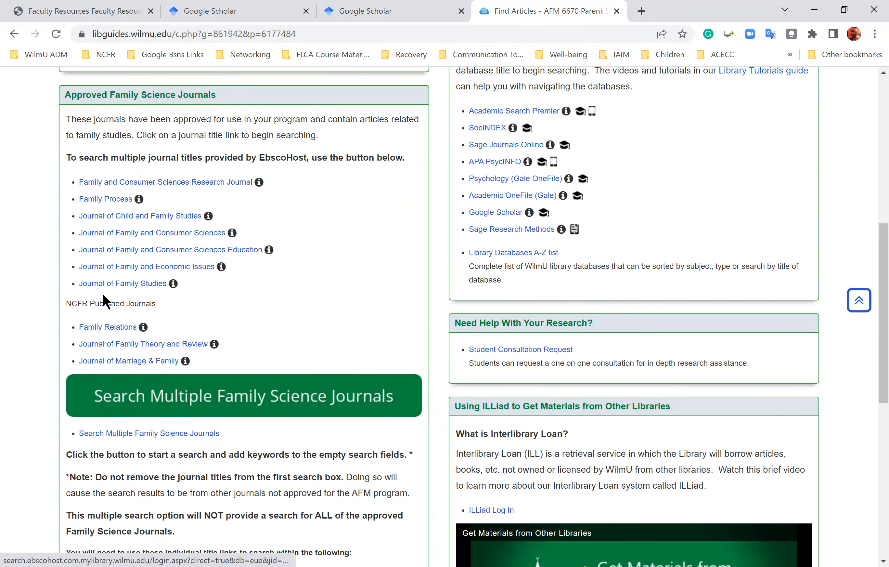
mouse_move(128, 360)
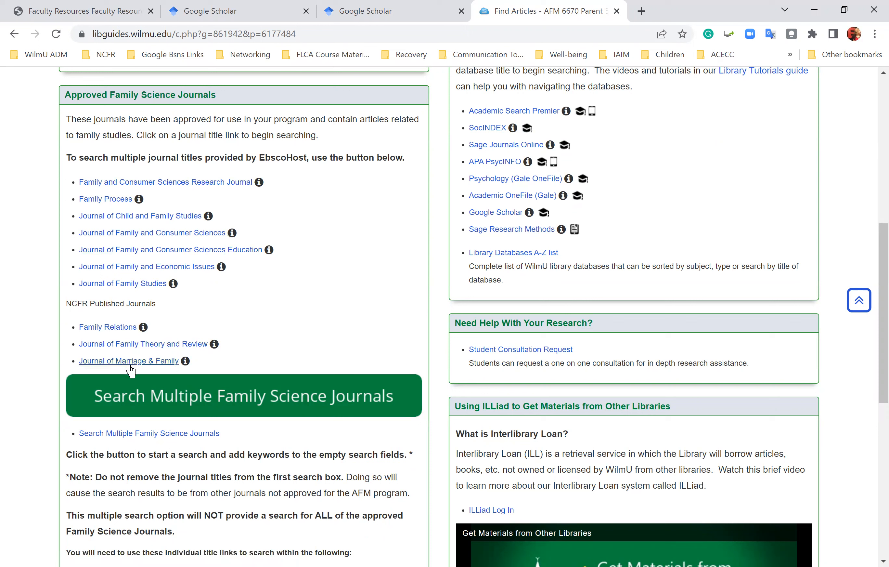
mouse_move(140, 432)
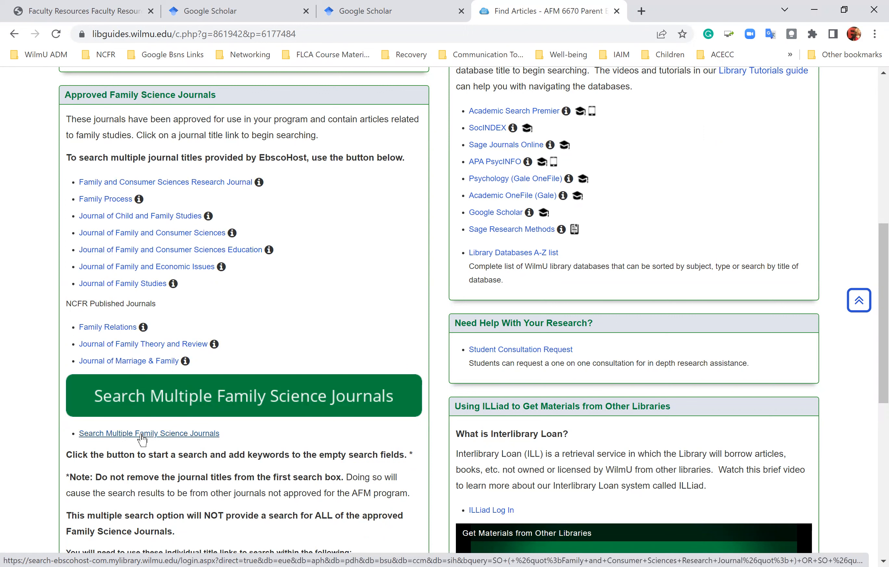
mouse_move(144, 440)
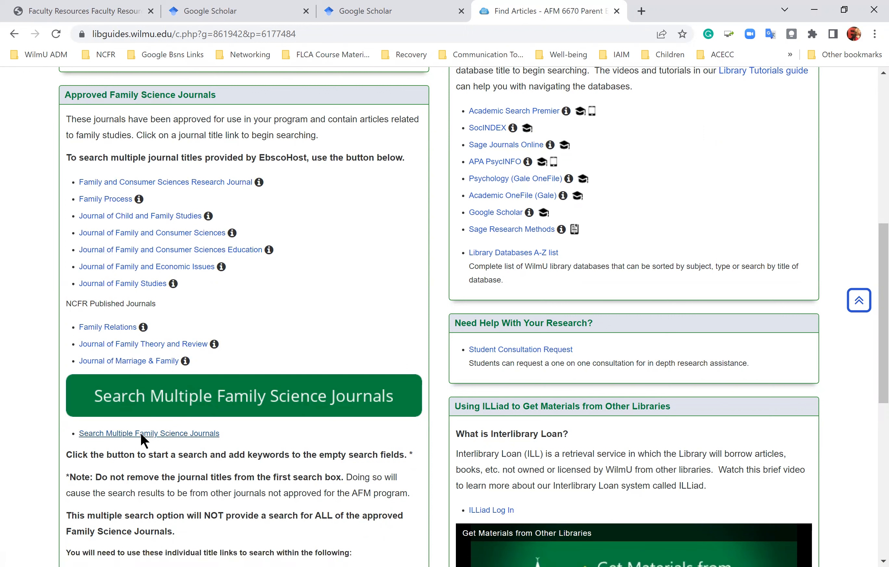
Search all approved Family Science journals in EBSCOhost and focus the second keyword box
click(148, 432)
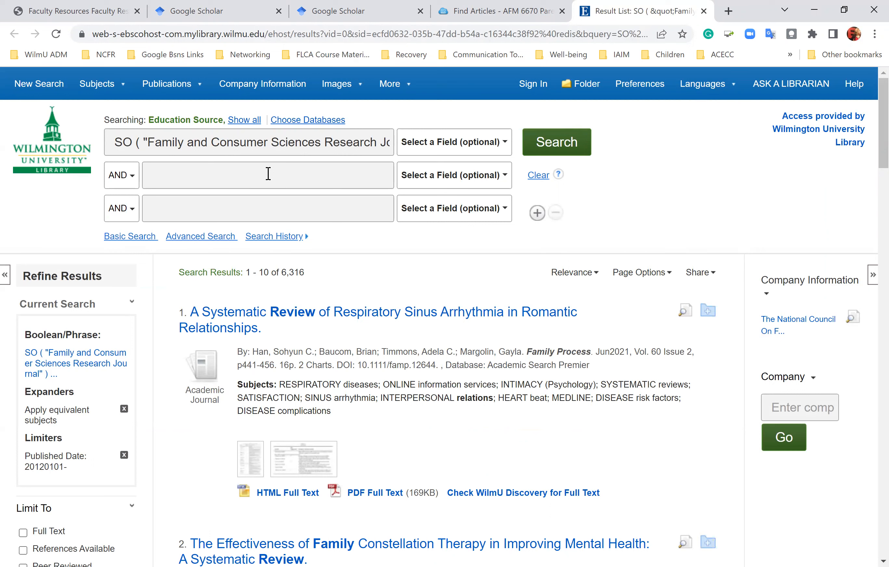
click(268, 175)
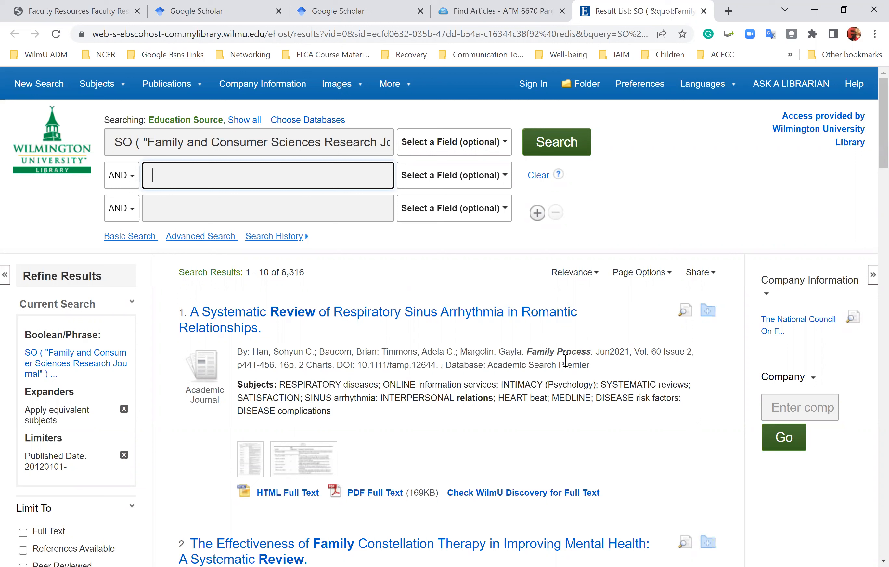
mouse_move(613, 367)
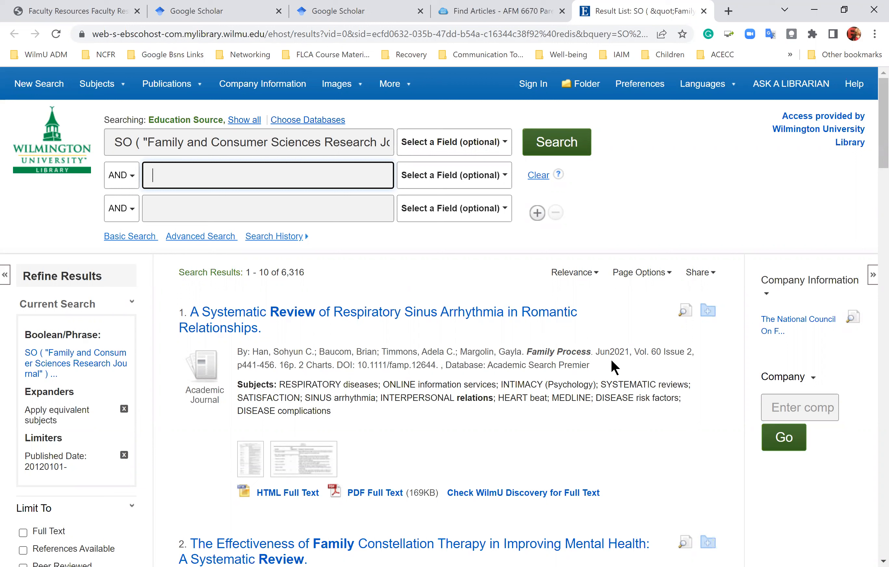
mouse_move(625, 364)
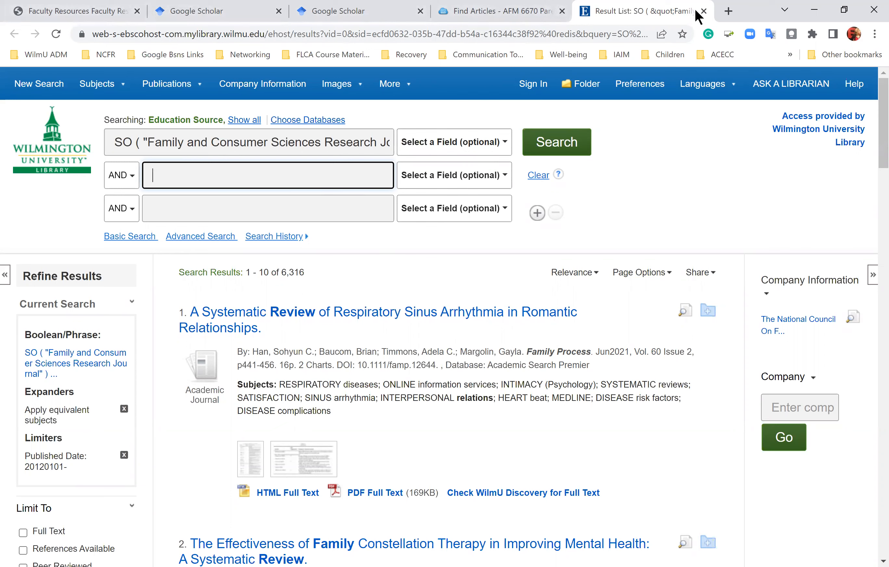
Close EBSCOhost and run a Springer Link search within the Journal of Child and Family Studies
click(704, 11)
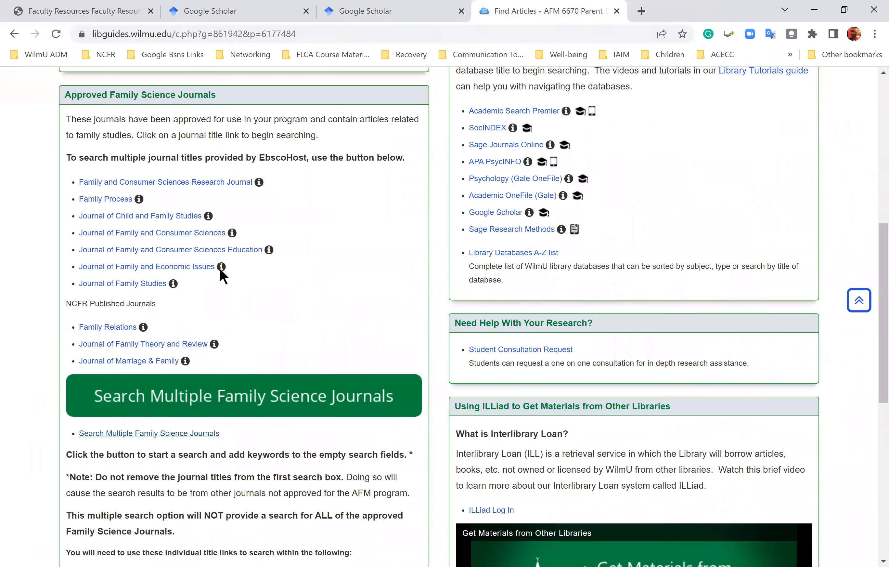
click(141, 216)
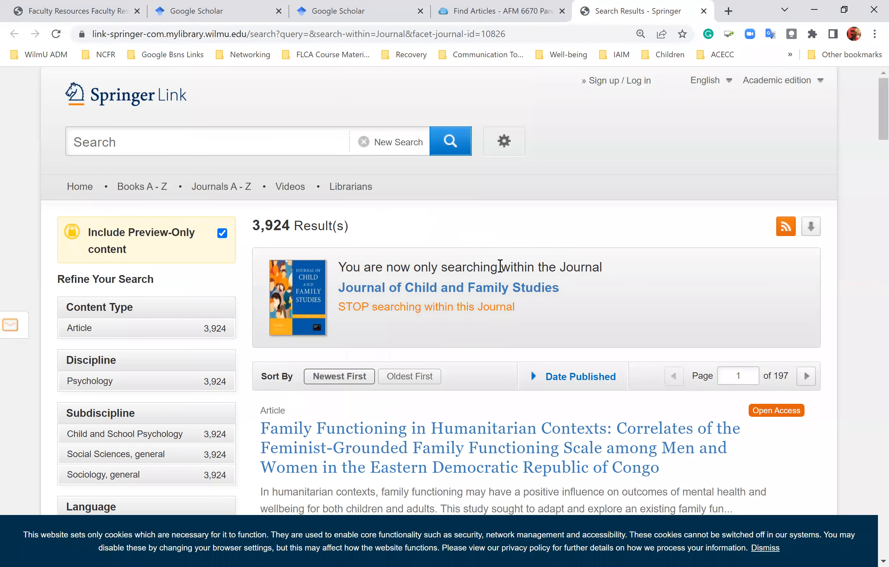
mouse_move(595, 301)
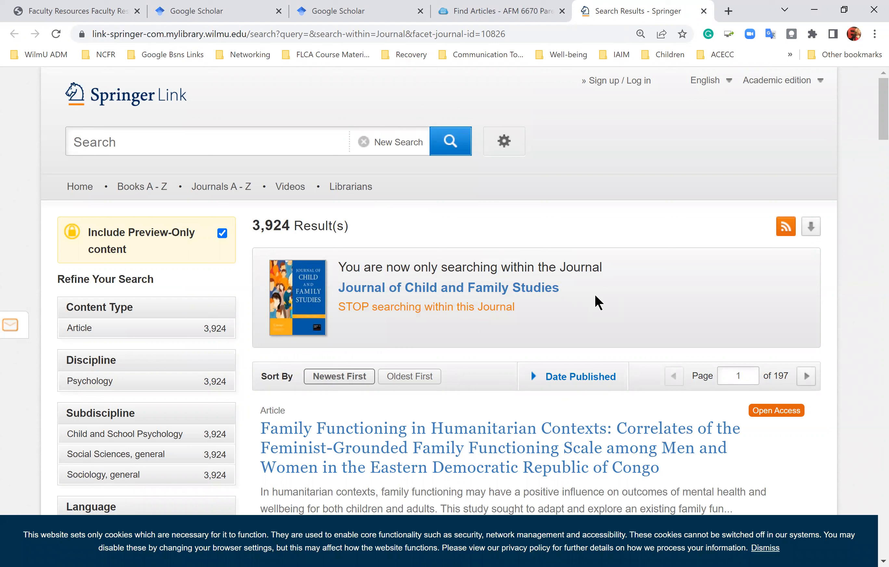
mouse_move(261, 221)
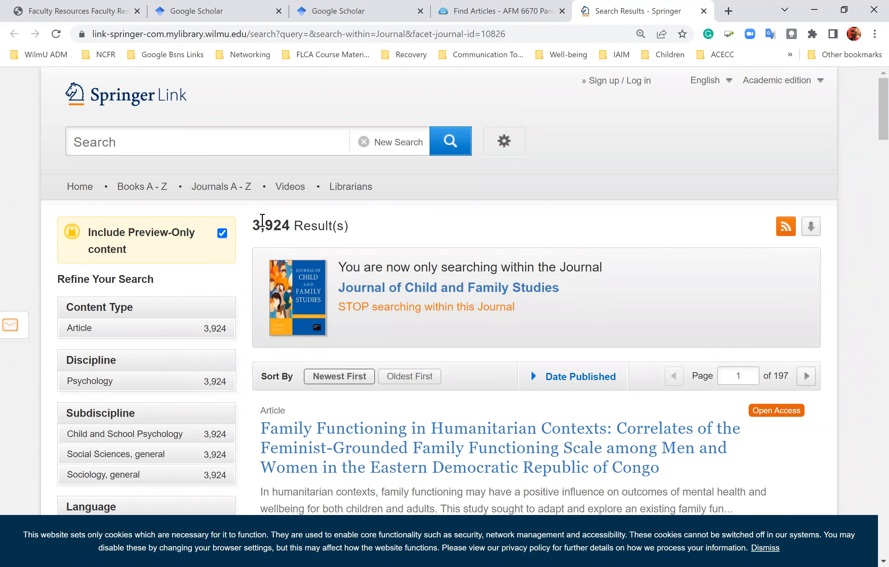
mouse_move(373, 236)
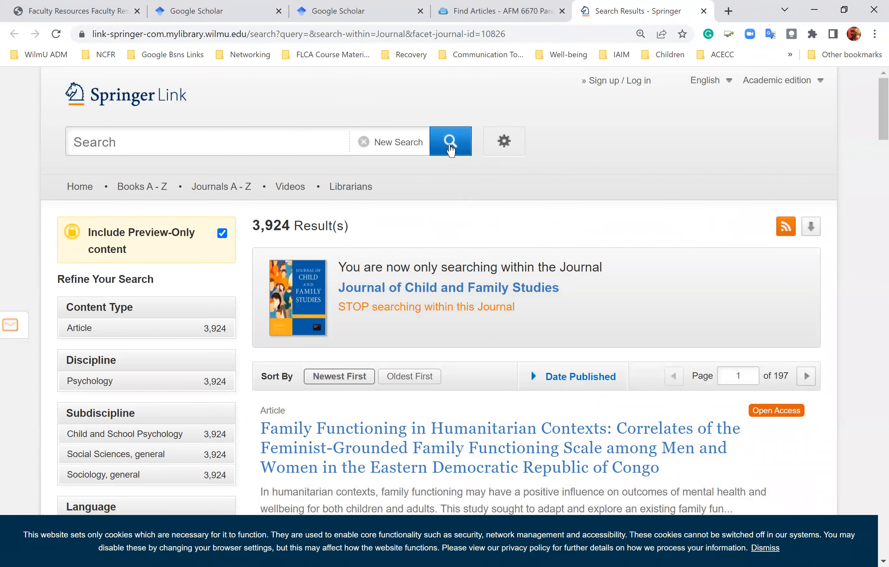
click(451, 141)
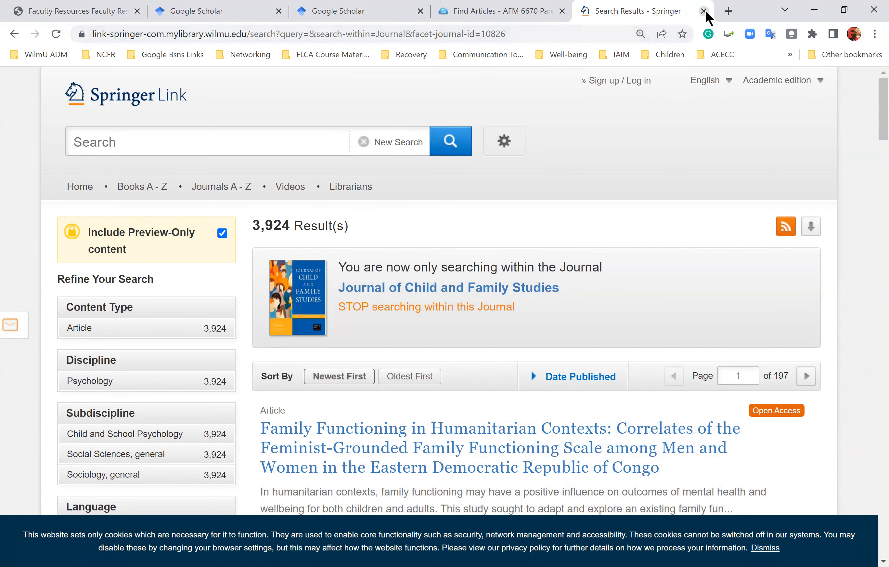
Close Springer Link and open My profile from the Google Scholar home page
click(704, 11)
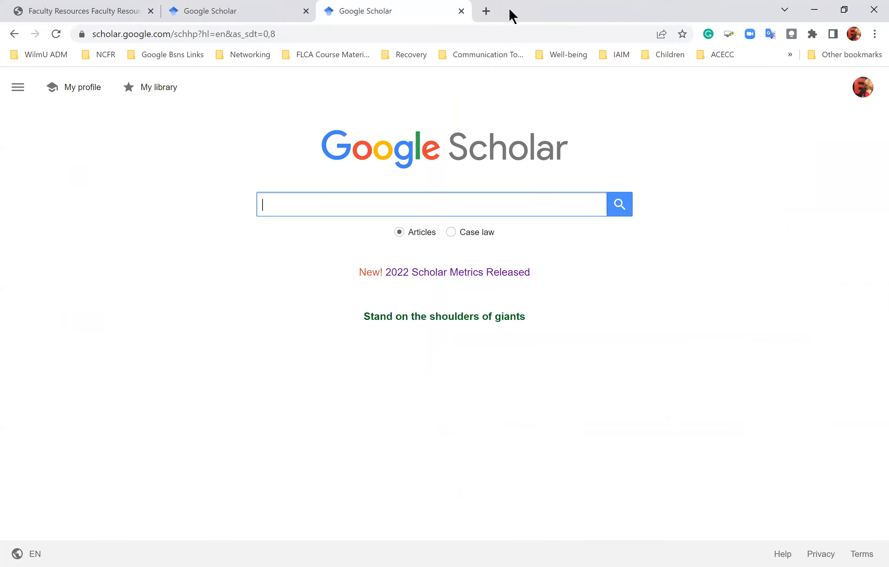
mouse_move(198, 353)
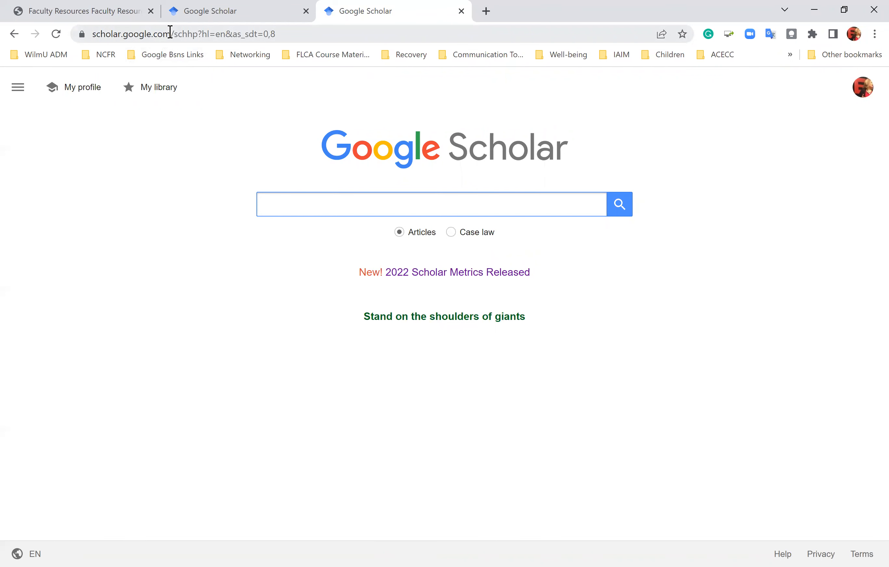
click(83, 87)
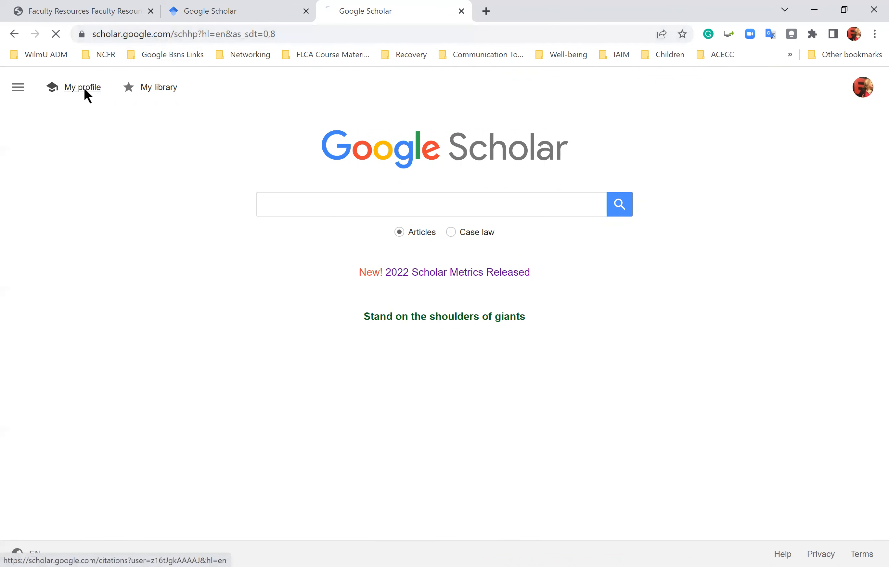
click(83, 87)
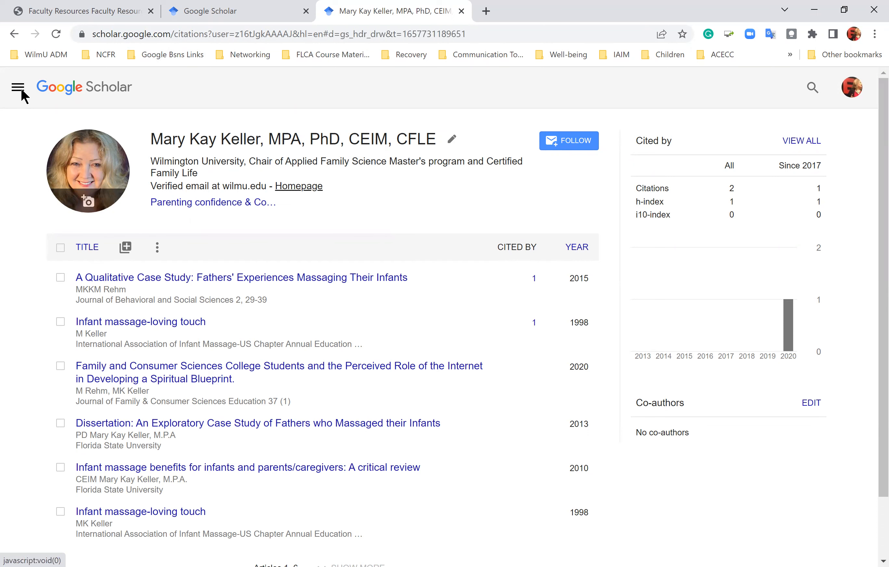
Open the saved-articles library and its Manage labels page from the Scholar menu
click(17, 87)
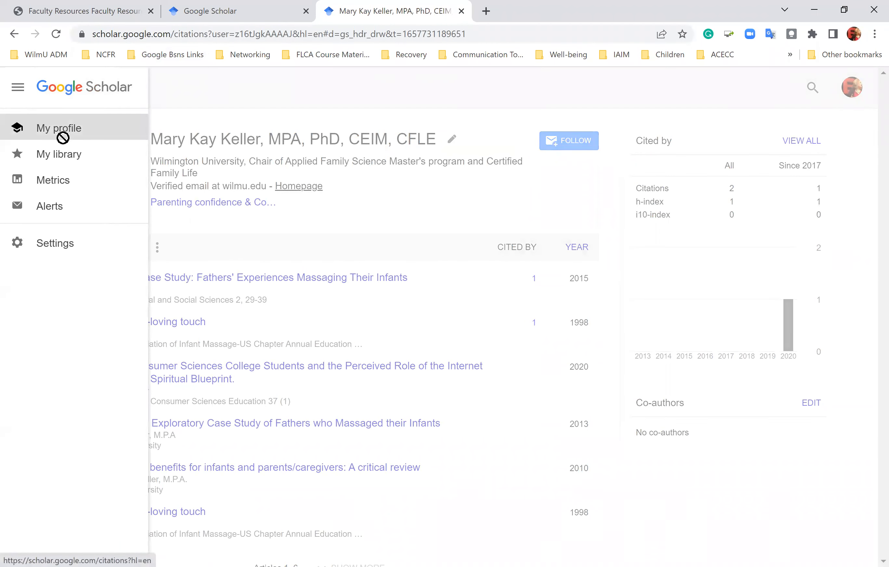
mouse_move(60, 160)
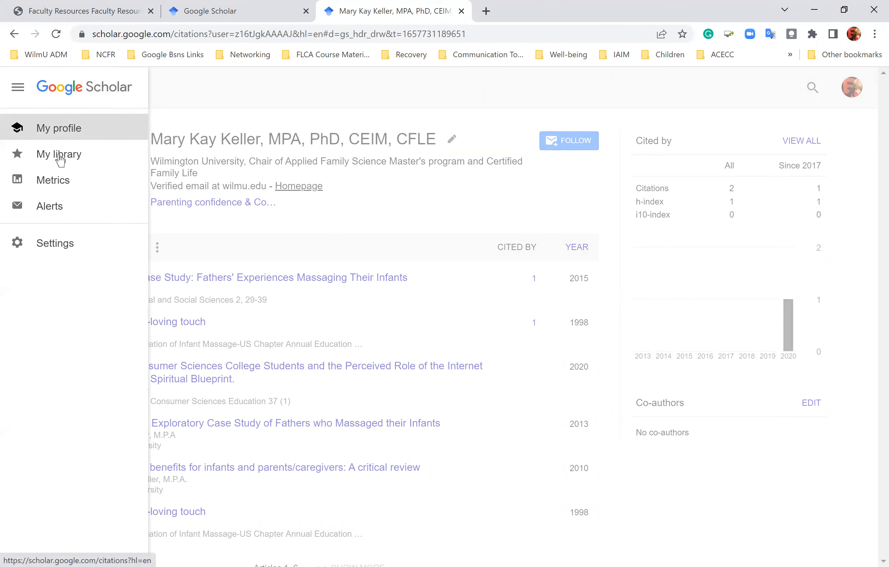
click(58, 154)
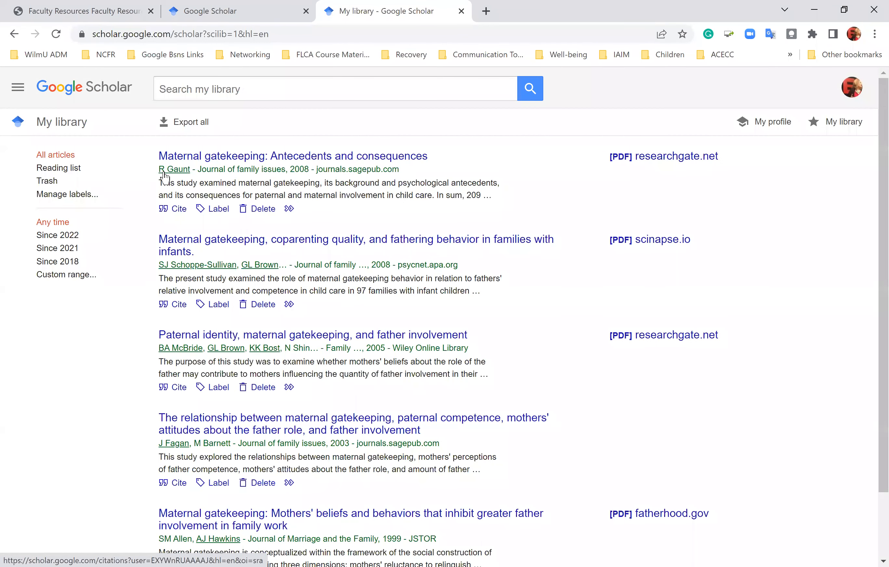
mouse_move(67, 194)
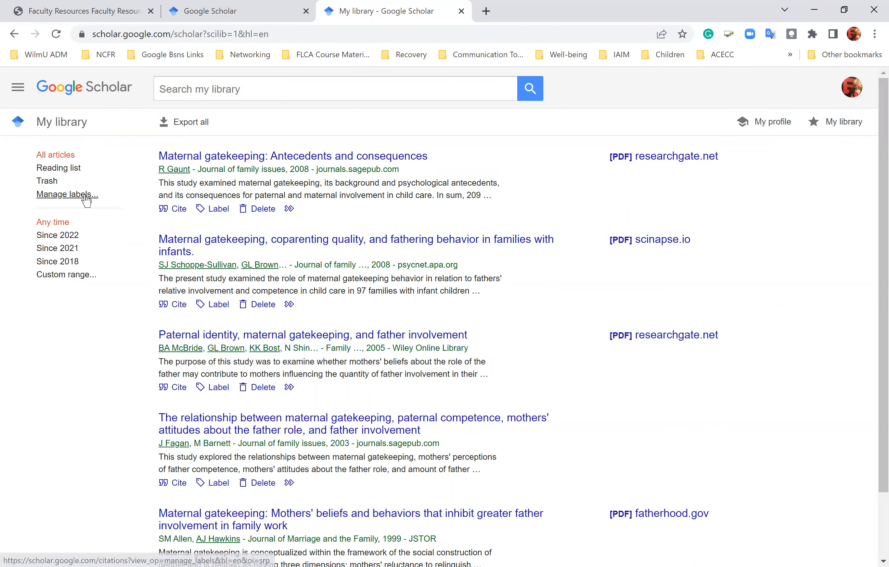
mouse_move(67, 195)
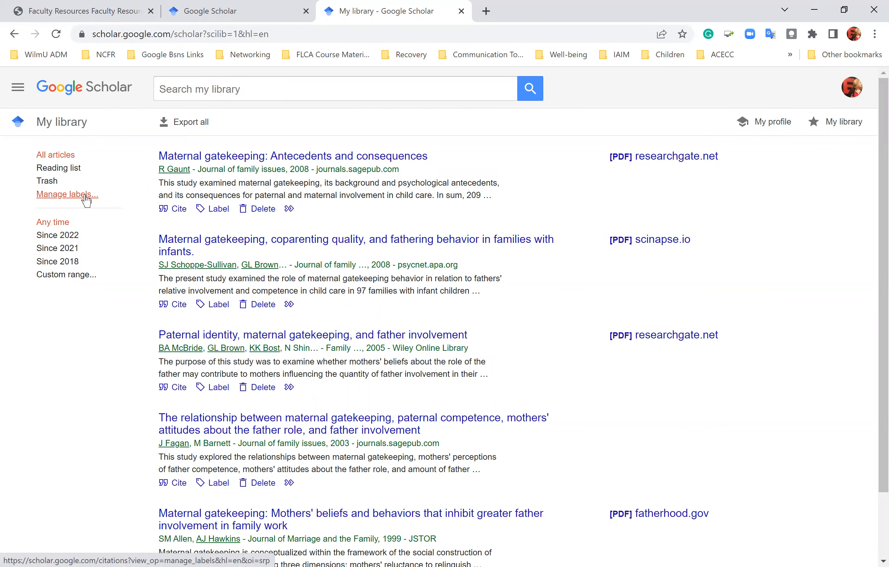
click(66, 195)
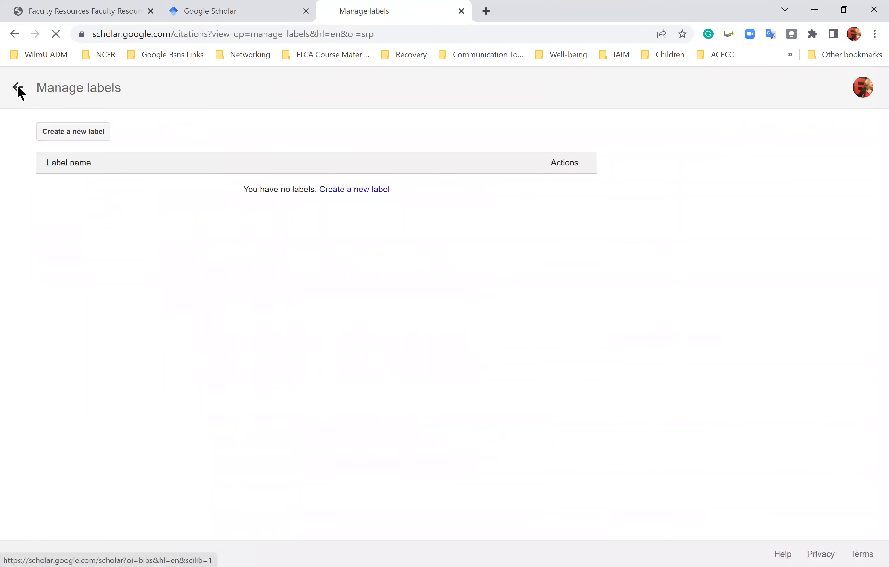
click(19, 88)
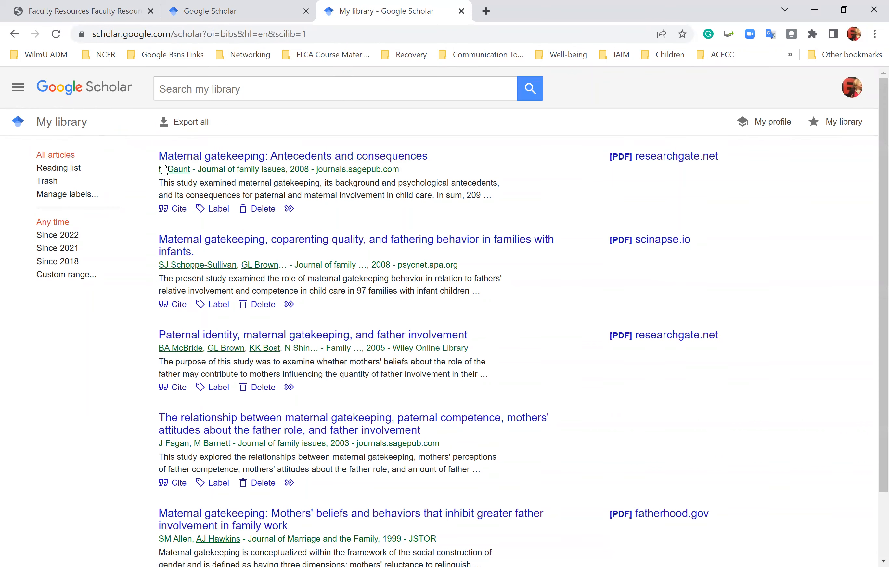
mouse_move(18, 87)
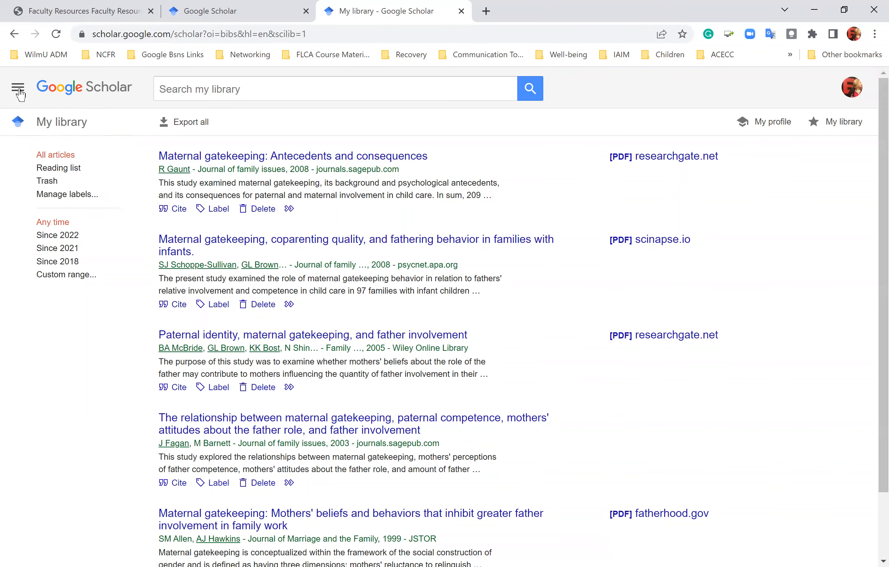
click(17, 87)
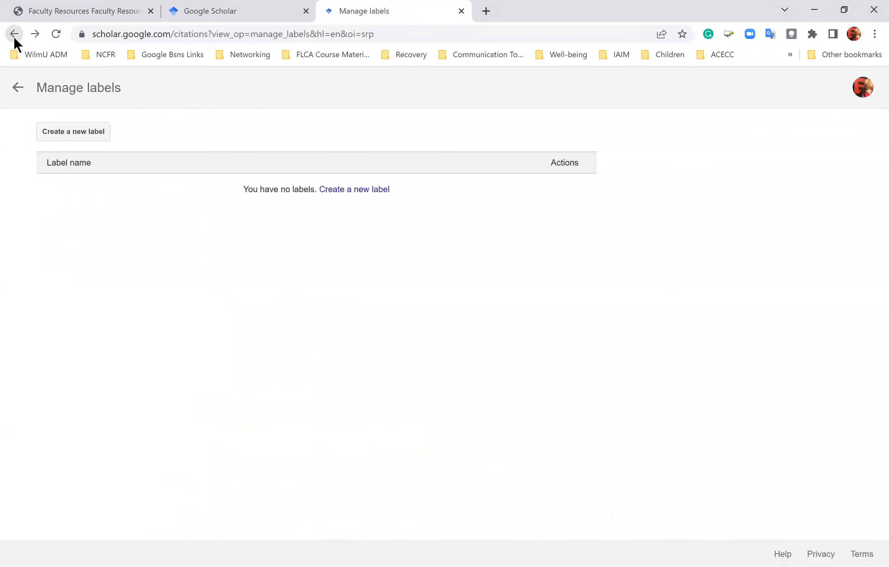
Go back to the Scholar home page and bring up the main navigation menu
click(14, 33)
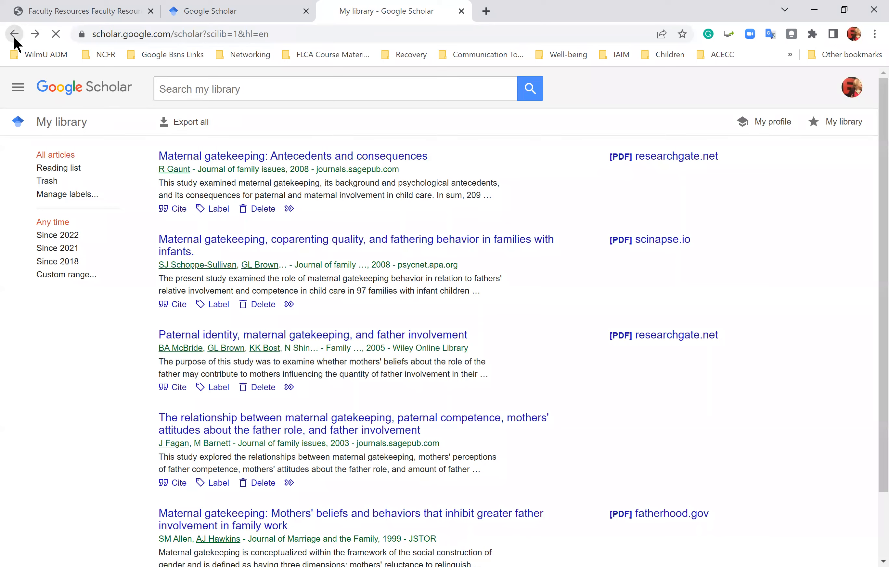
click(13, 34)
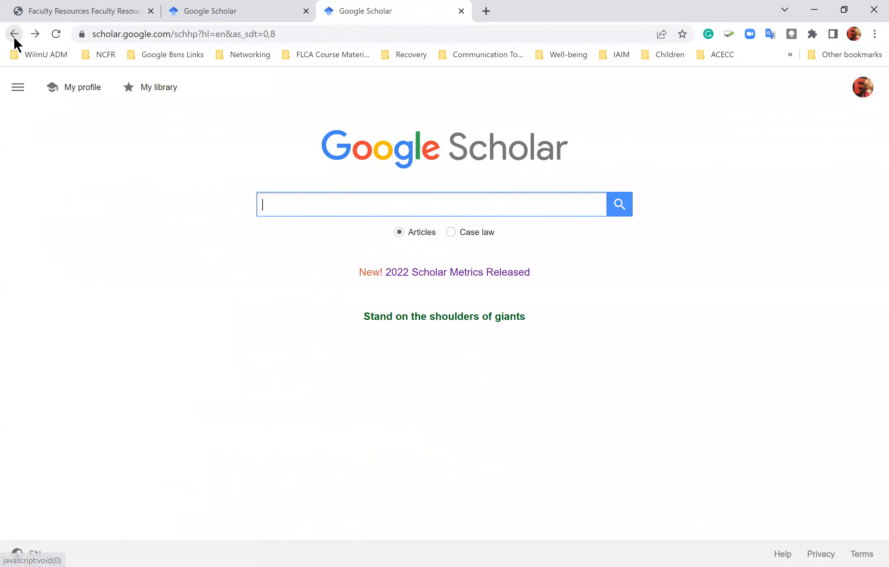
mouse_move(96, 100)
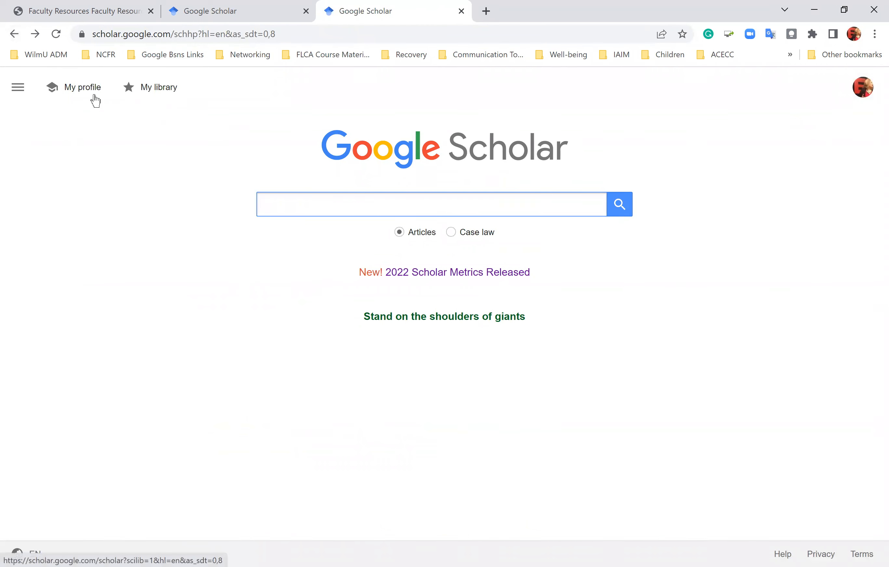
mouse_move(159, 87)
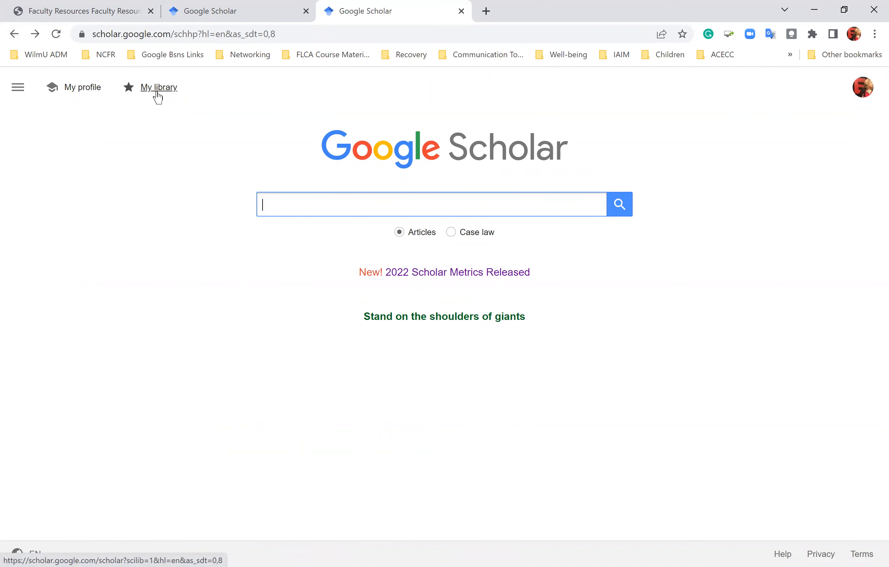
click(17, 87)
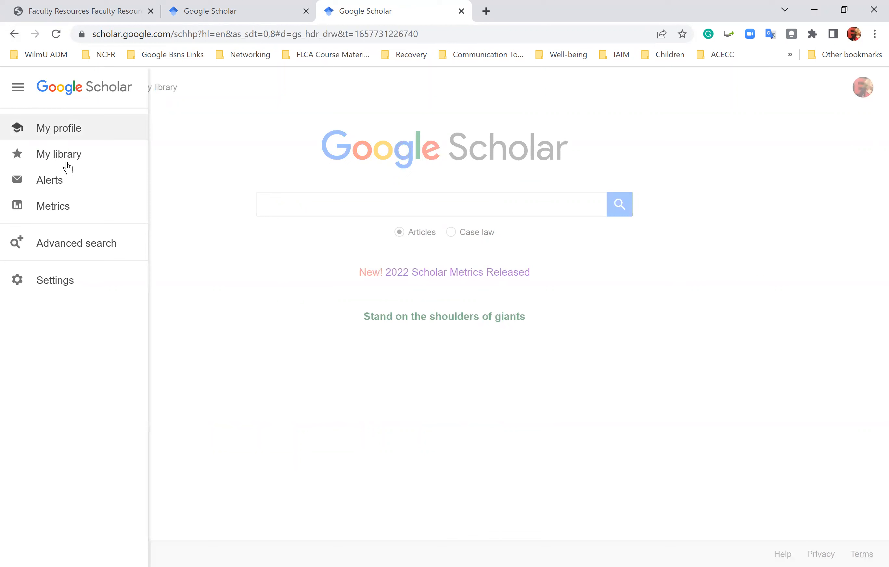
mouse_move(50, 180)
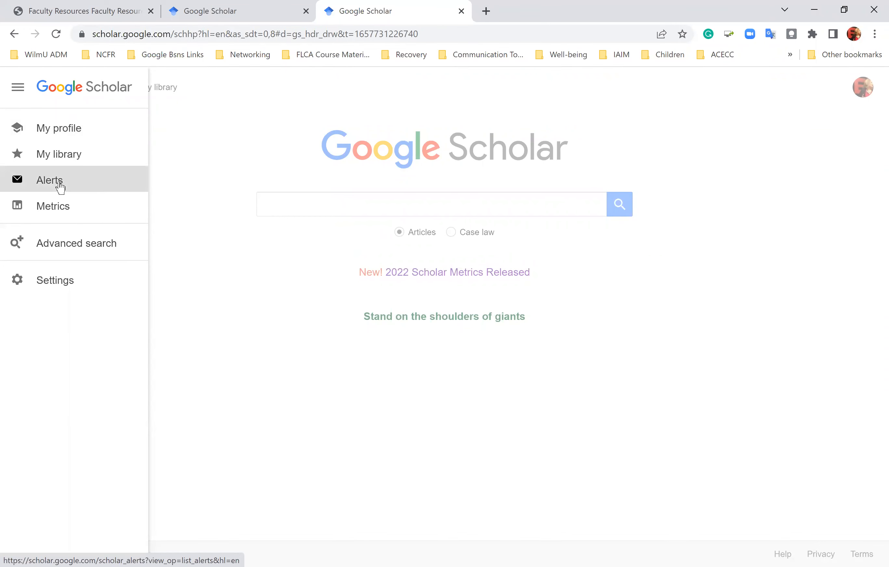
Open the Alerts list and start a new alert with CREATE ALERT
click(49, 180)
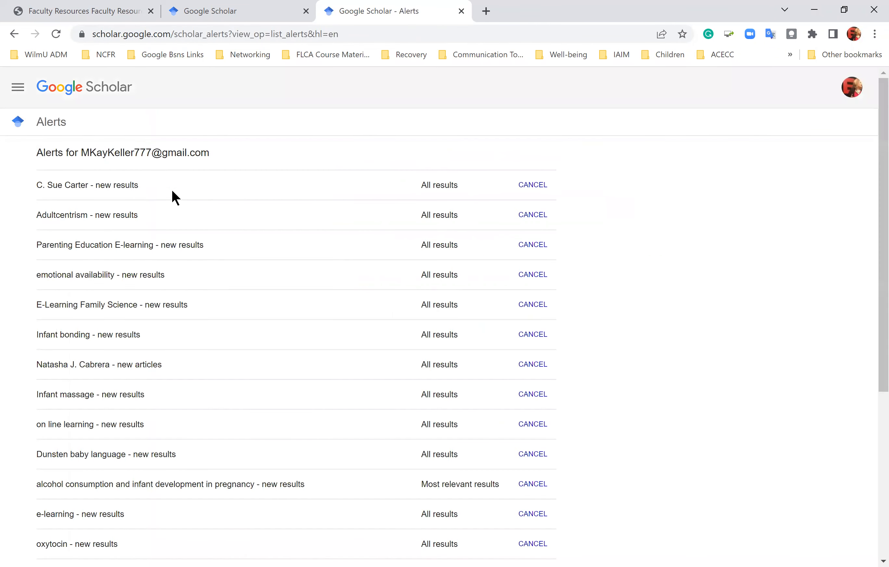
scroll(down, 3)
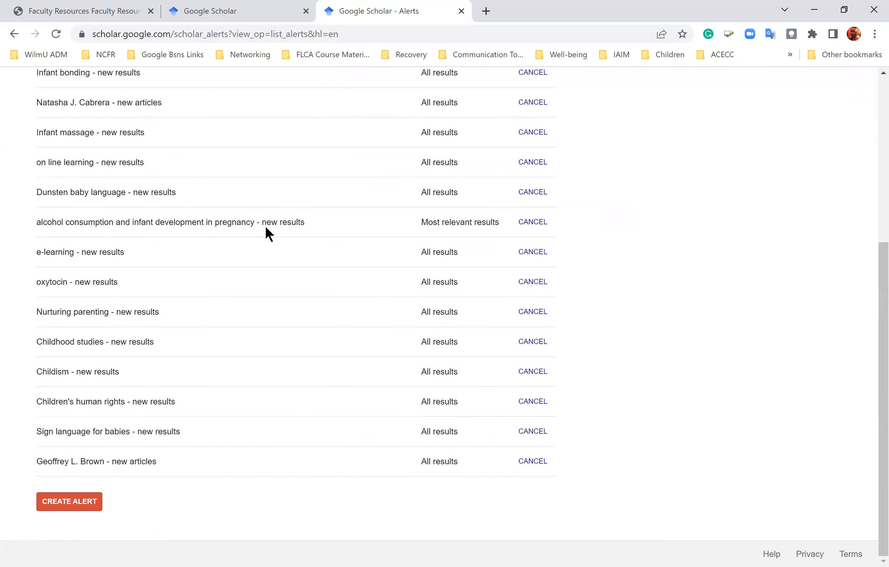
click(69, 502)
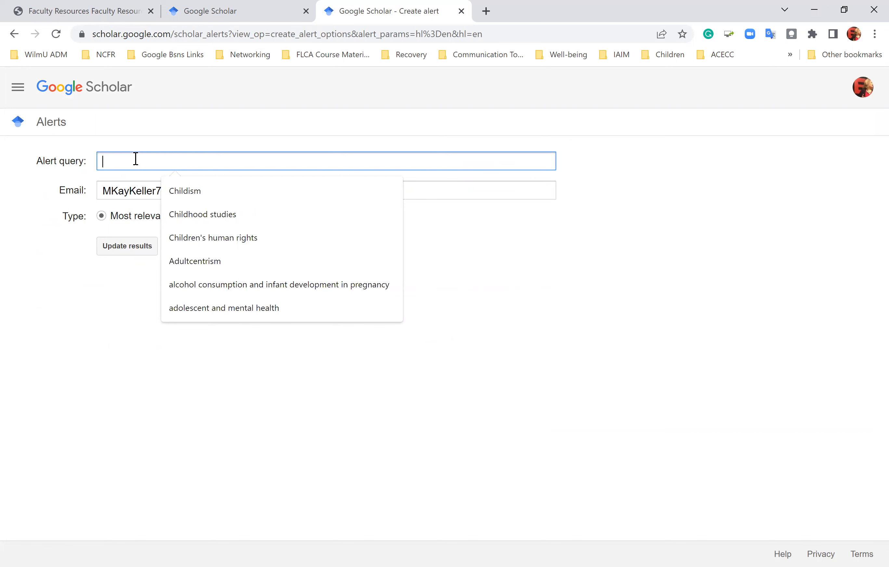
Enter the alert query 'Indigenous parents; children, preschool', correcting the spelling of Indigenous
text(Indigenious)
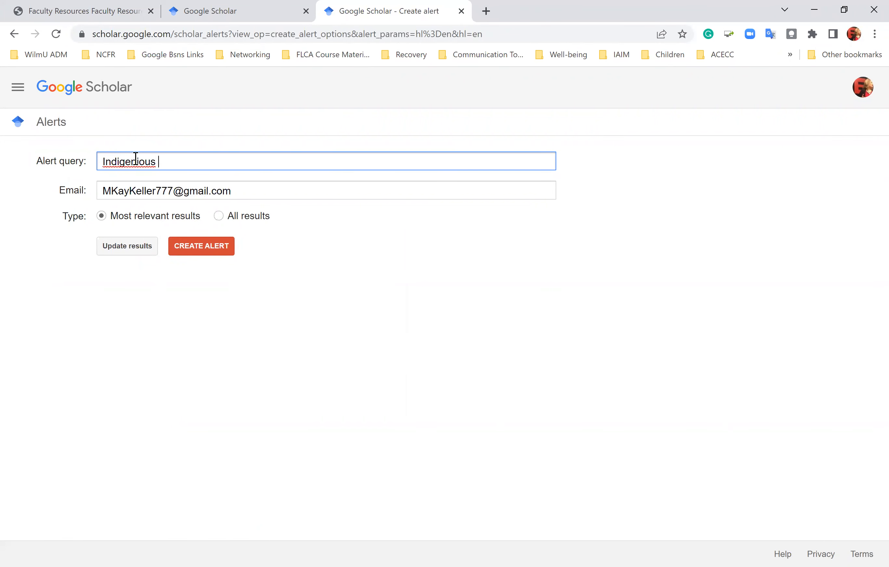
text(parents)
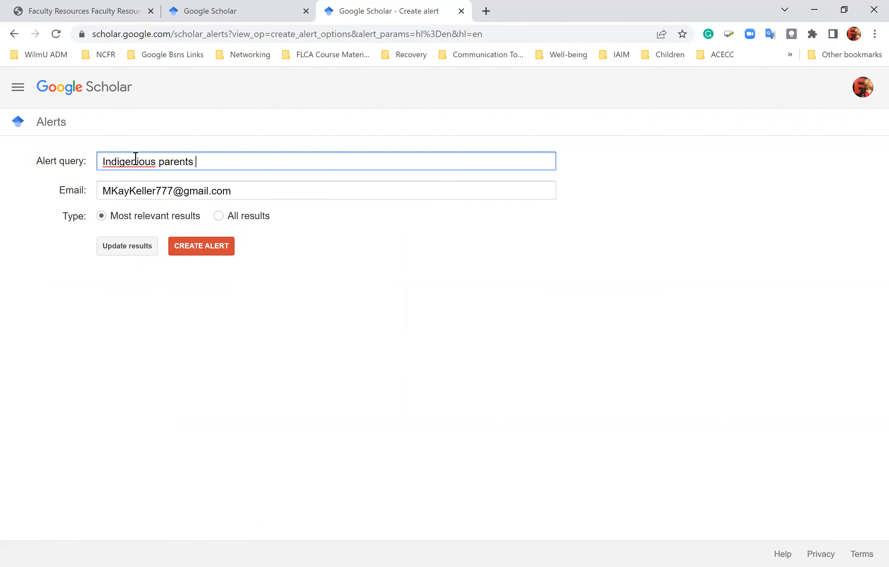
right_click(136, 162)
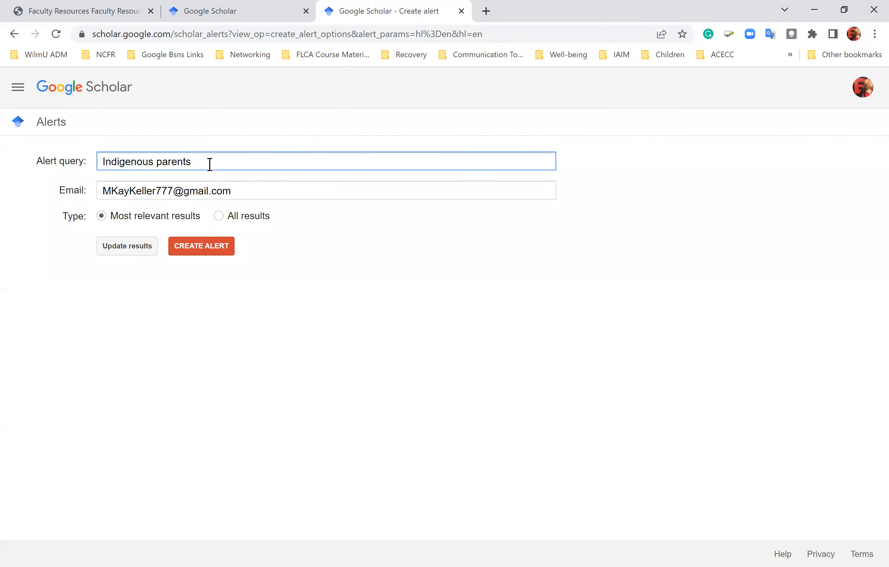
text(;)
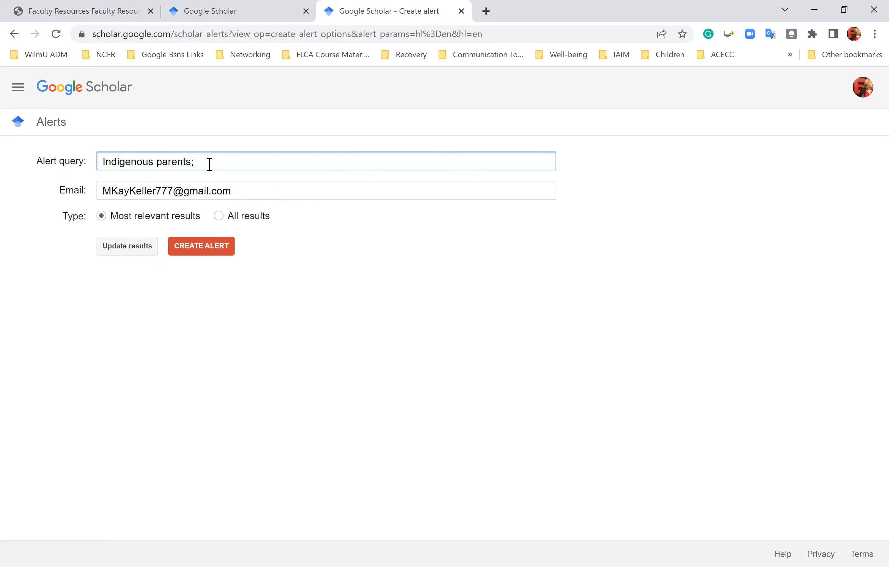
text(children)
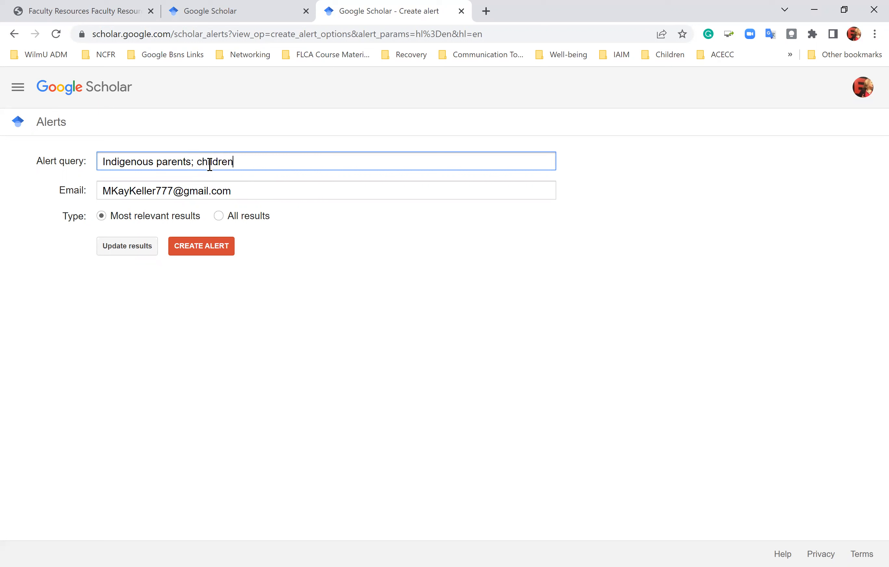
text(,)
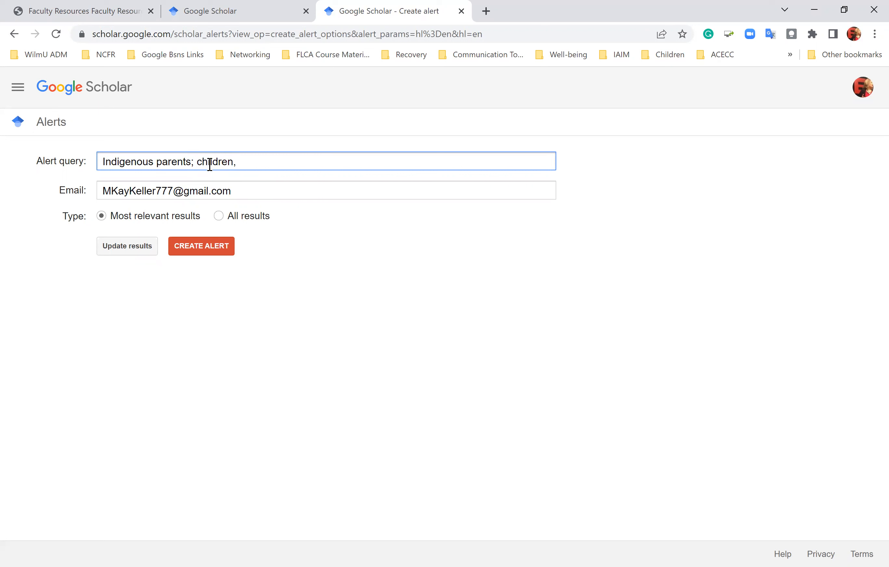
text(preschool)
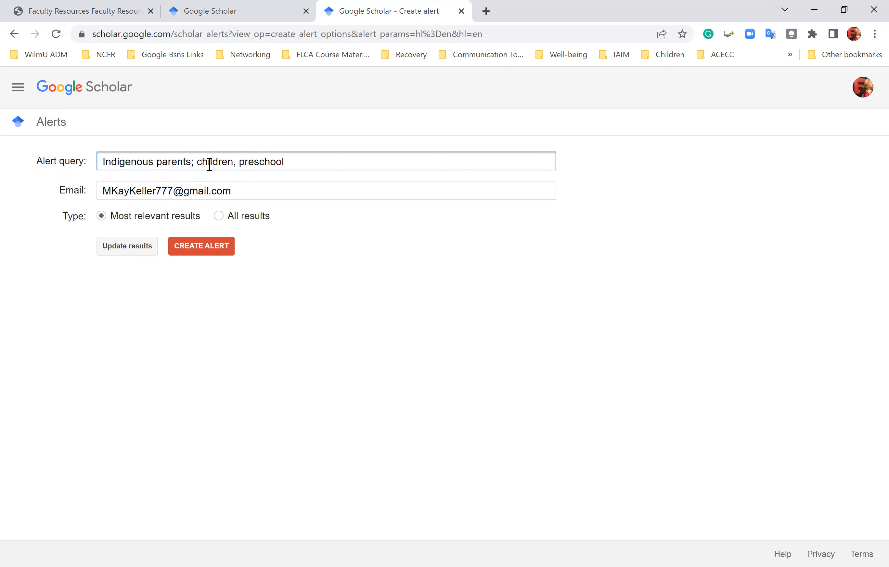
mouse_move(267, 233)
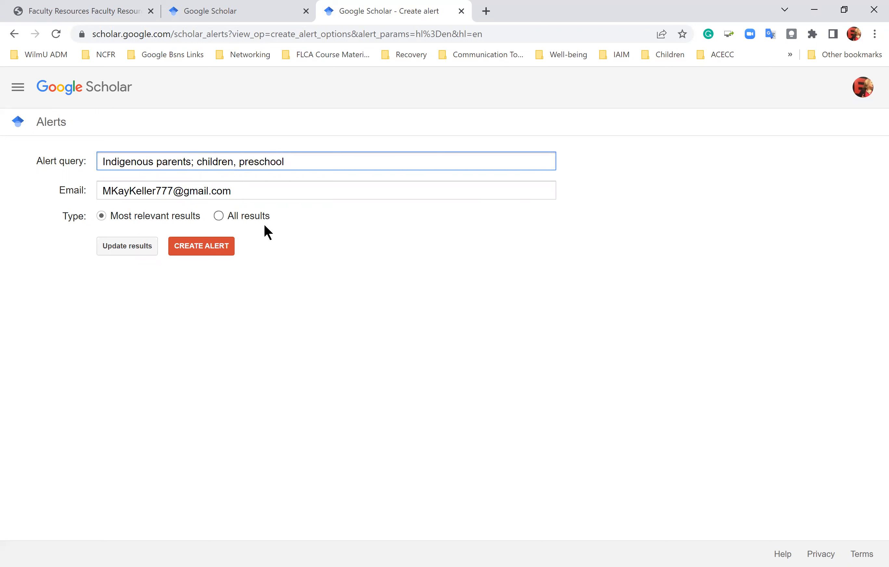
mouse_move(276, 240)
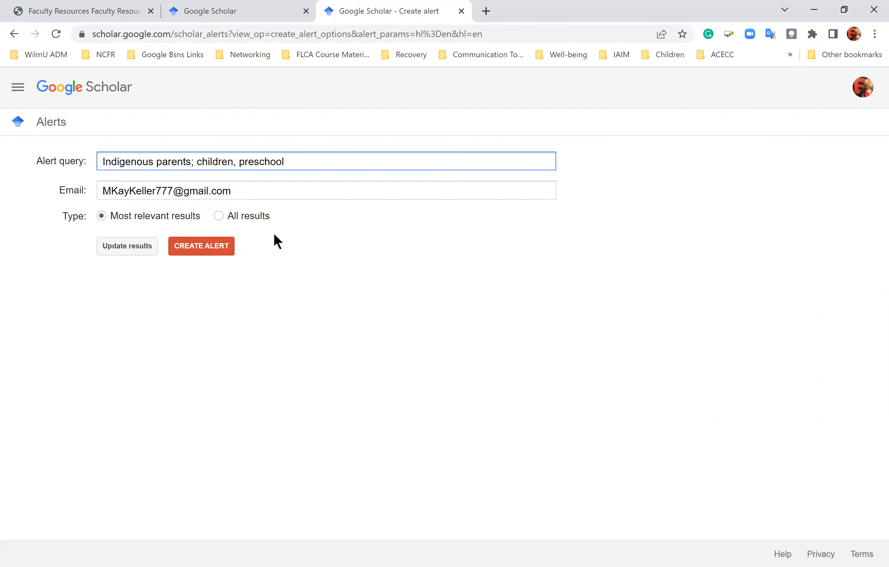
Create the 'Indigenous parents; children, preschool' alert, then cancel it and confirm
click(201, 246)
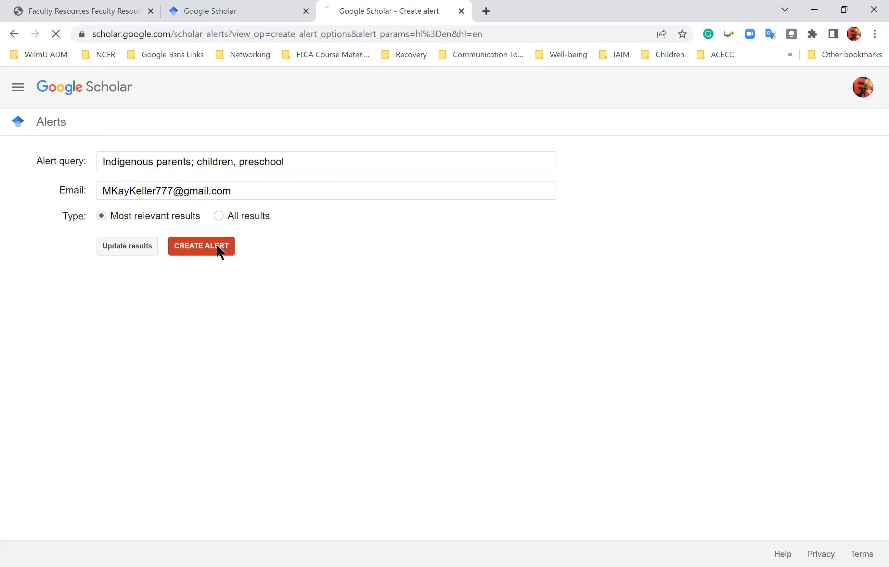
click(201, 245)
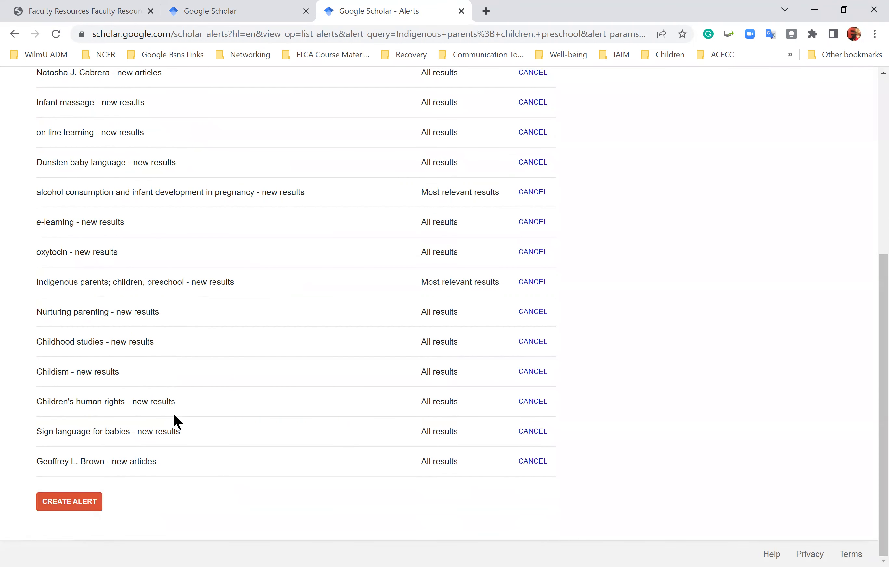
scroll(up, 3)
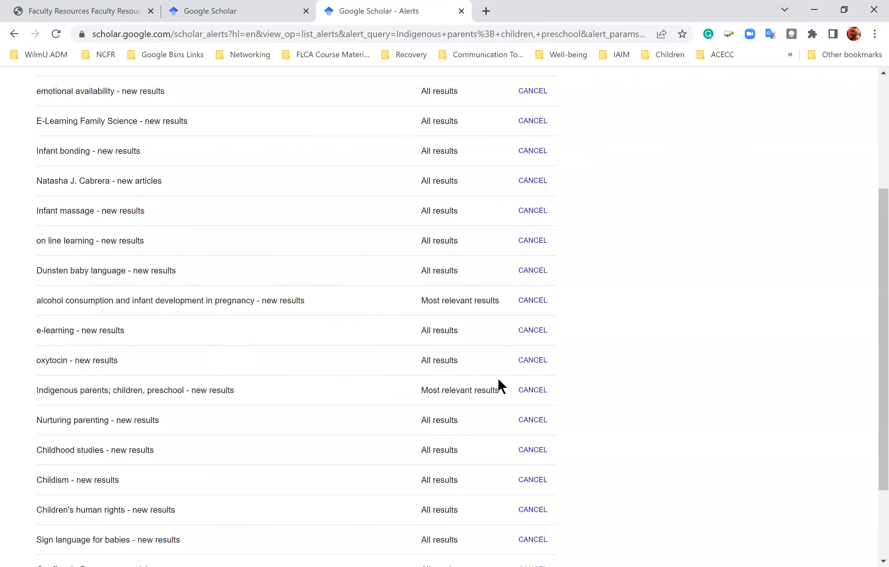
mouse_move(466, 391)
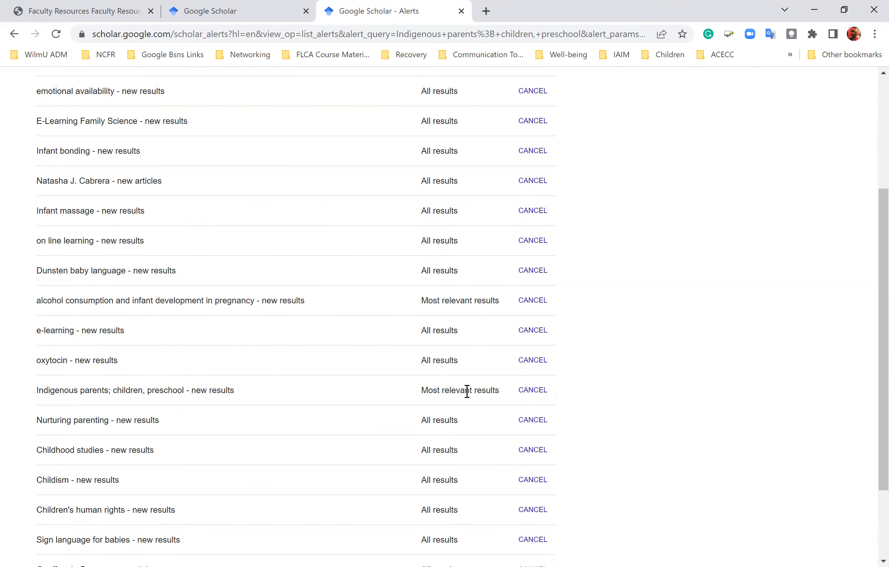
mouse_move(531, 390)
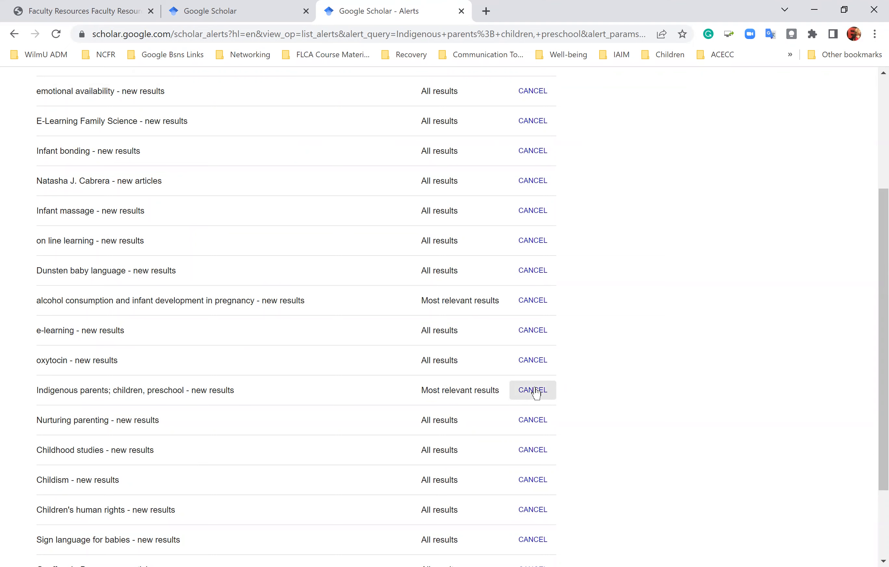
click(532, 389)
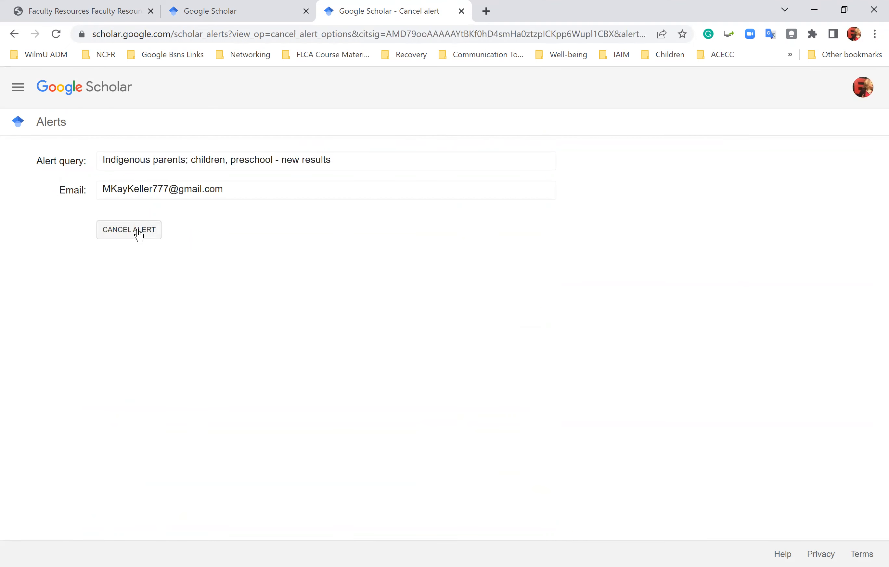
click(129, 230)
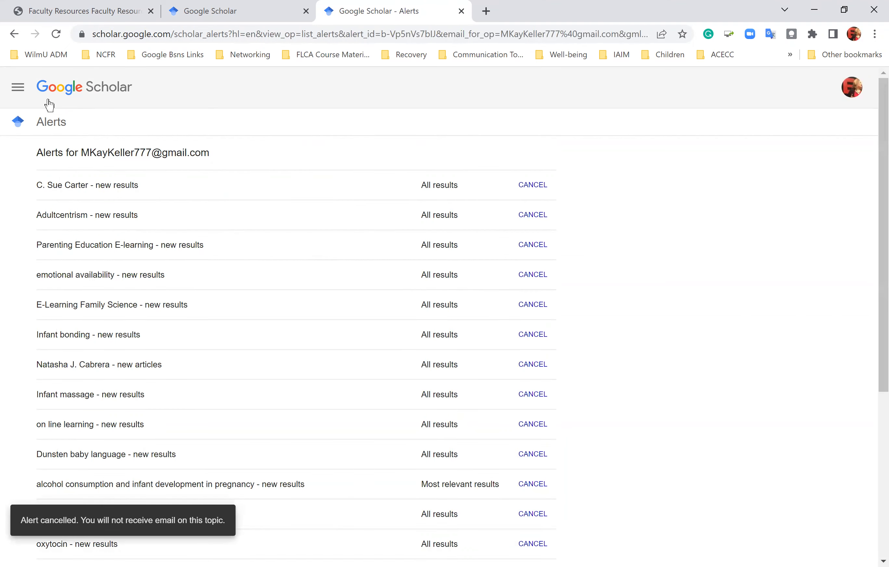
Open My profile from the menu, view and close the signed-in account details, and scroll the publications
click(18, 87)
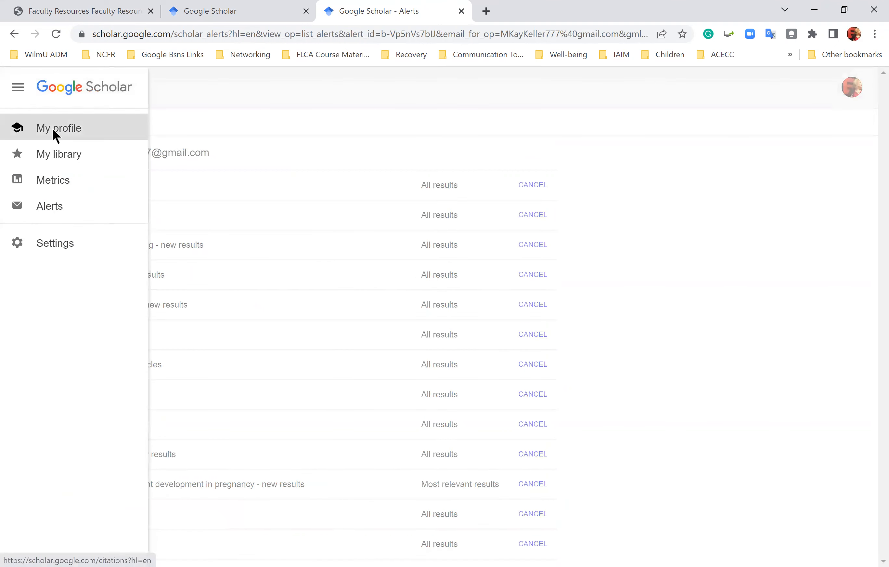
click(59, 127)
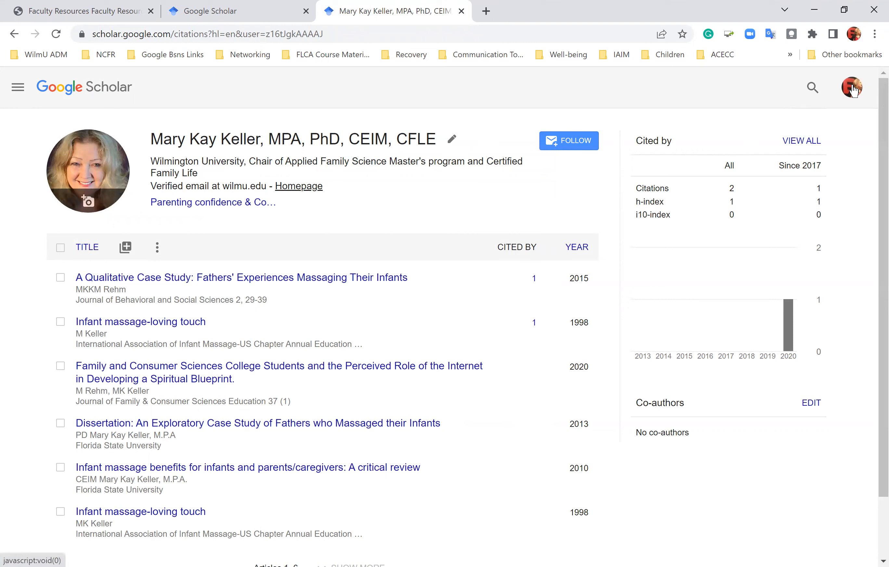
click(851, 87)
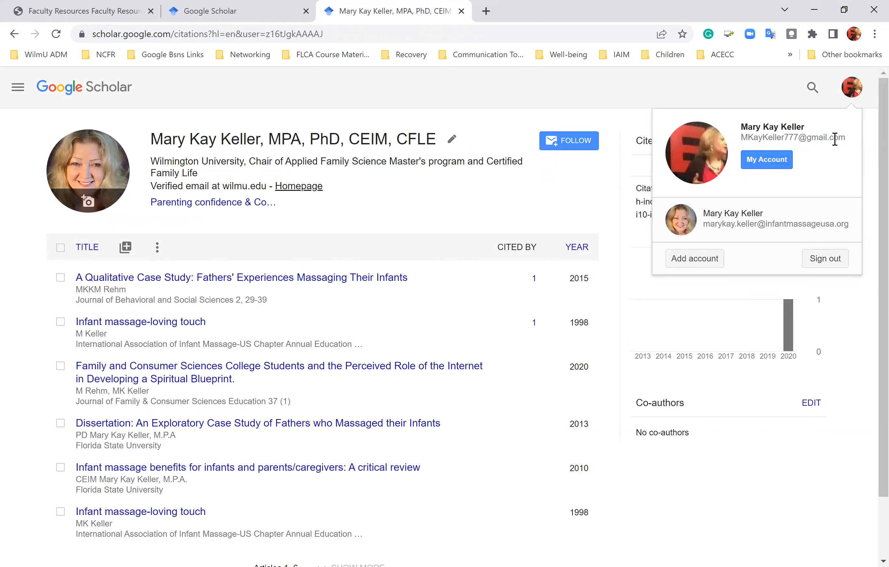
click(709, 94)
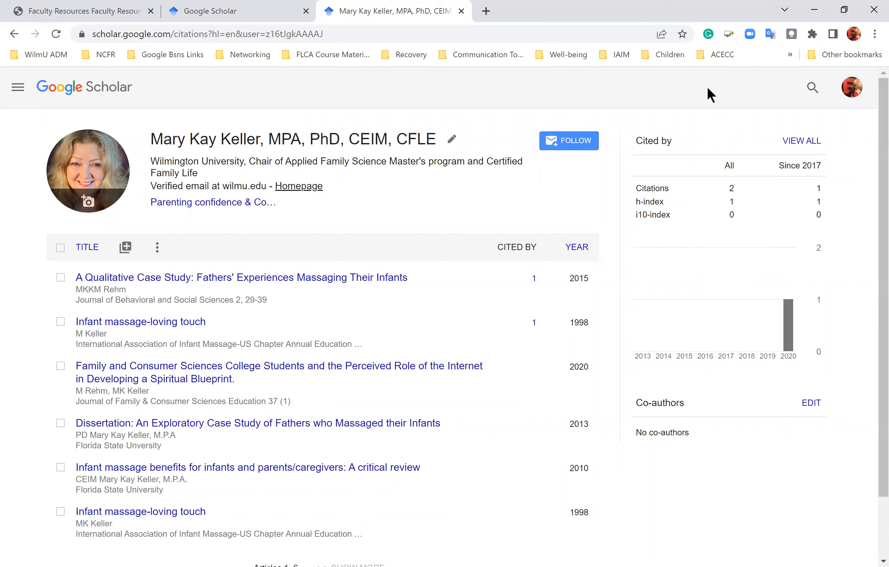
mouse_move(400, 261)
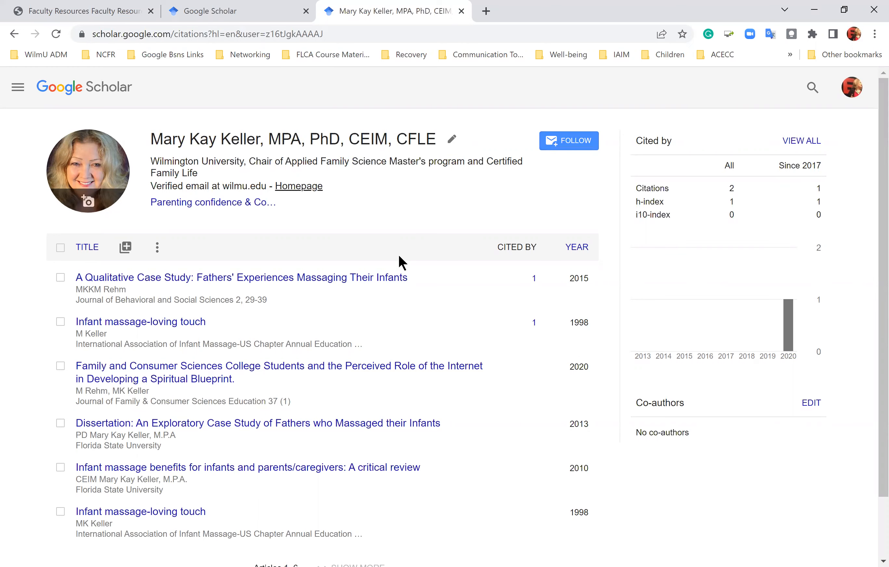
scroll(down, 3)
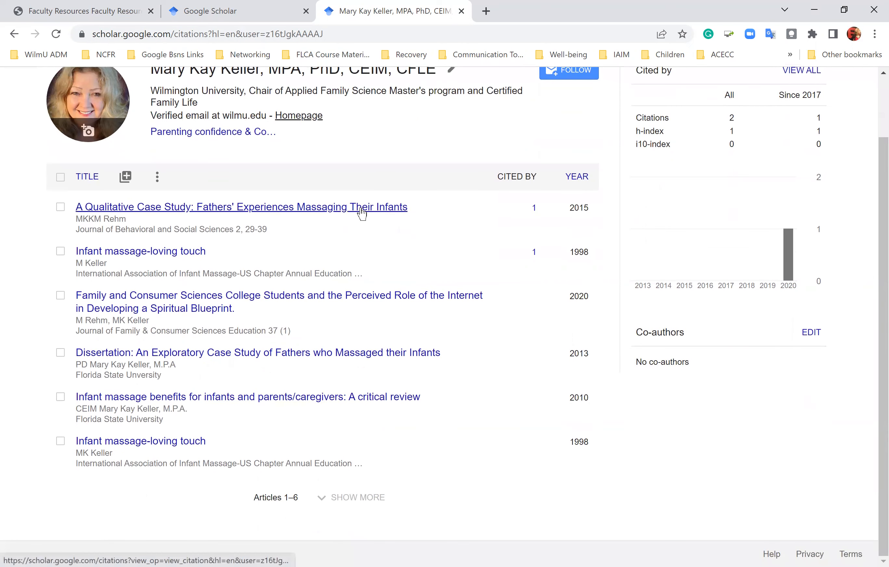
scroll(up, 3)
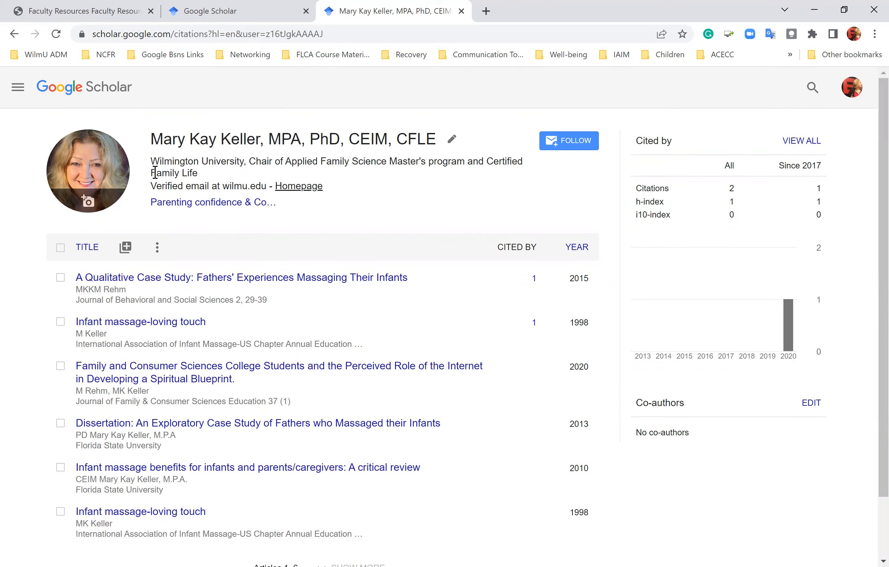
click(17, 87)
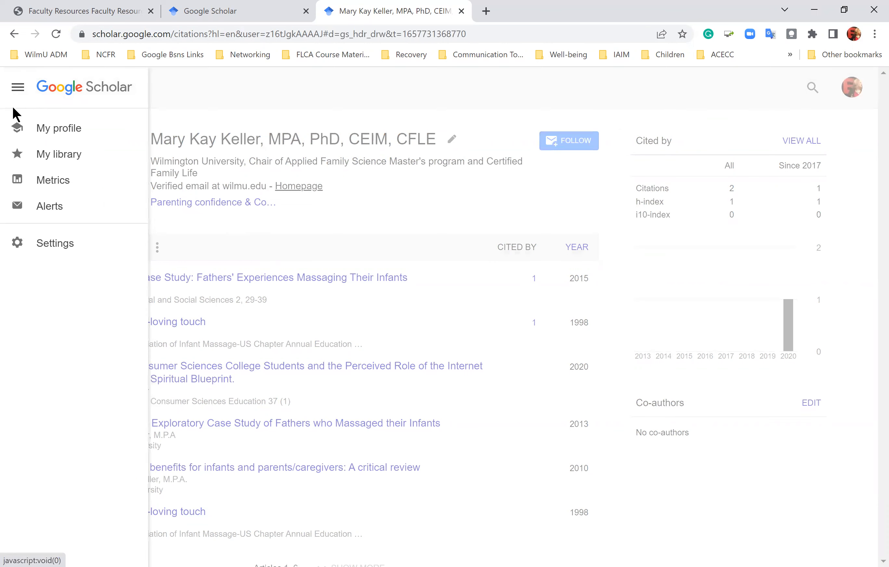
Open the Alerts list from the menu and scroll through the saved topic alerts
click(50, 205)
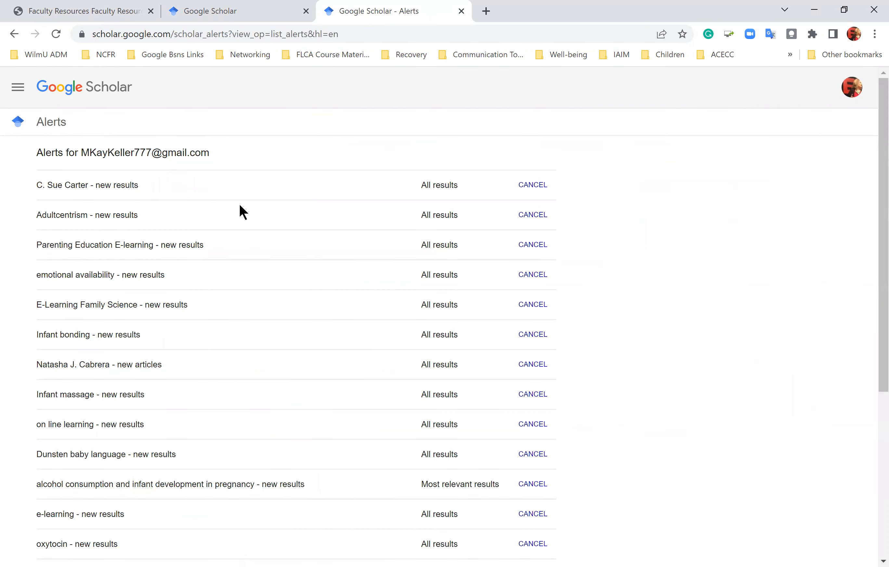
scroll(down, 3)
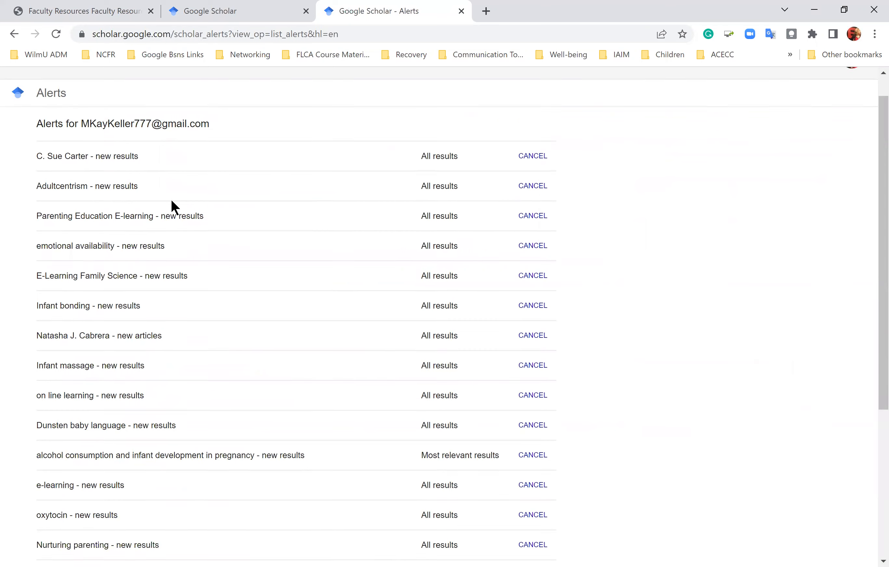
scroll(up, 3)
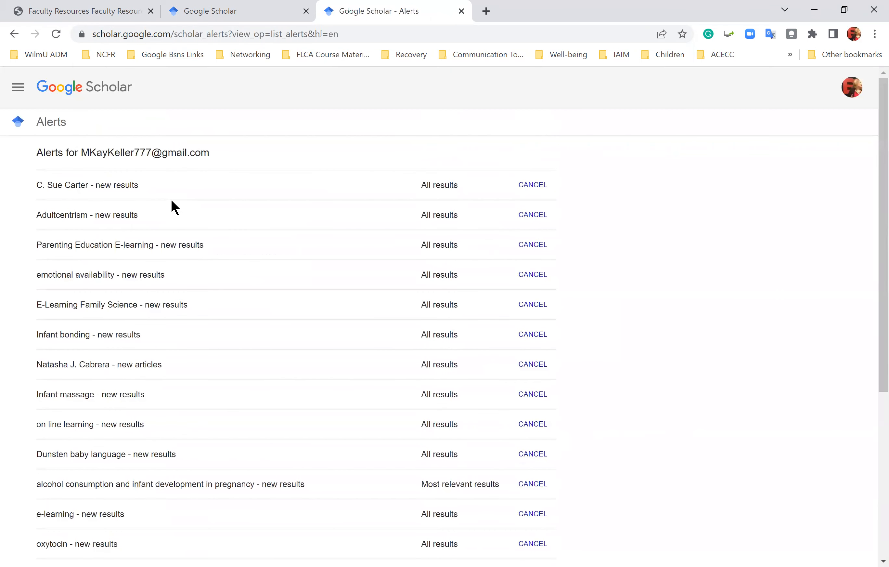
click(17, 87)
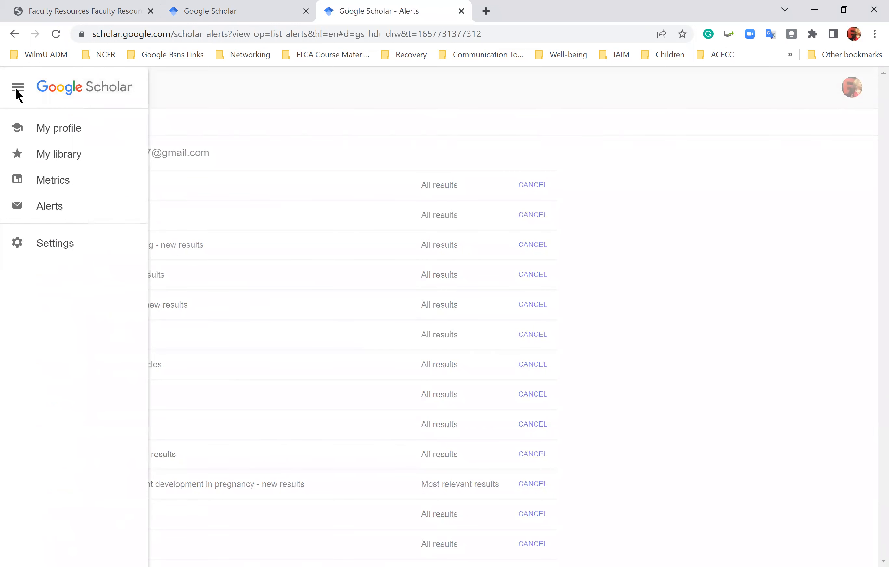
mouse_move(199, 127)
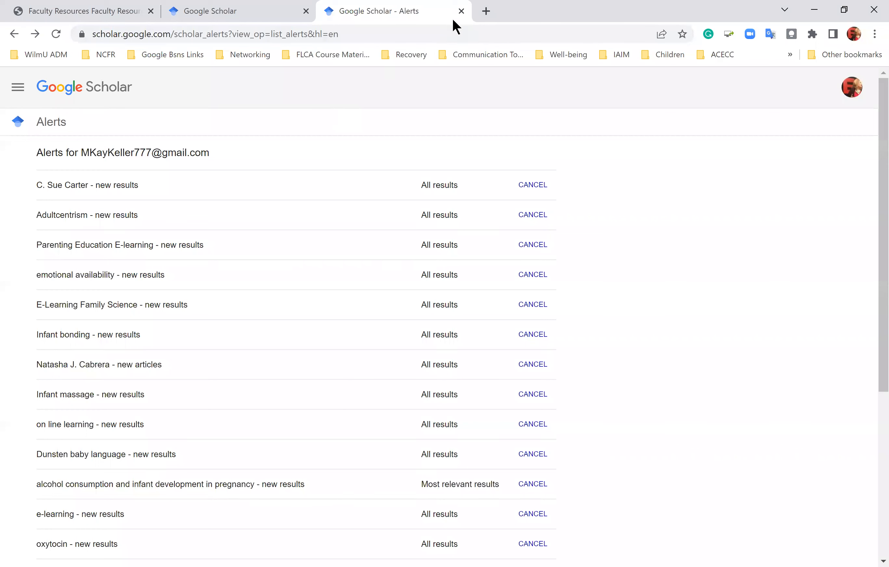
Close both Google Scholar tabs and sign in to RefWorks to load the 352-reference library
click(461, 11)
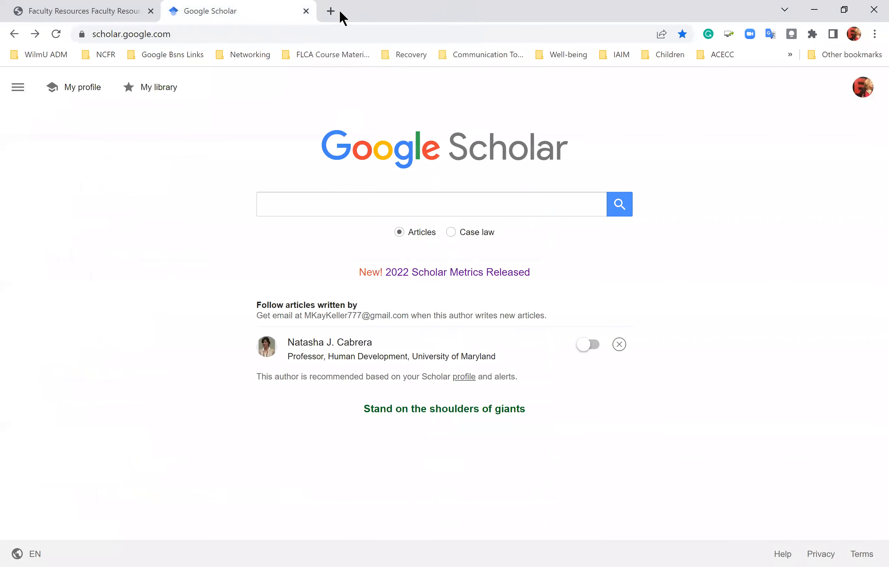
mouse_move(306, 11)
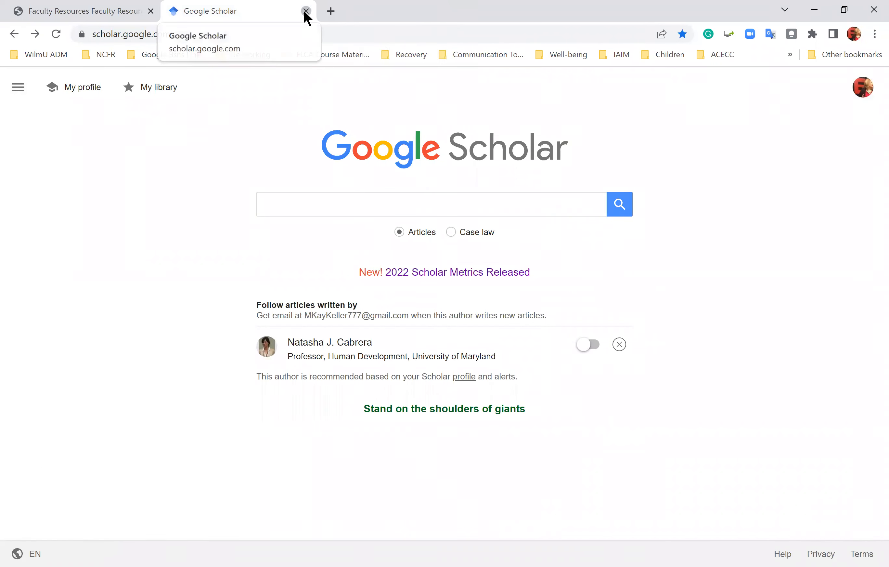
click(306, 11)
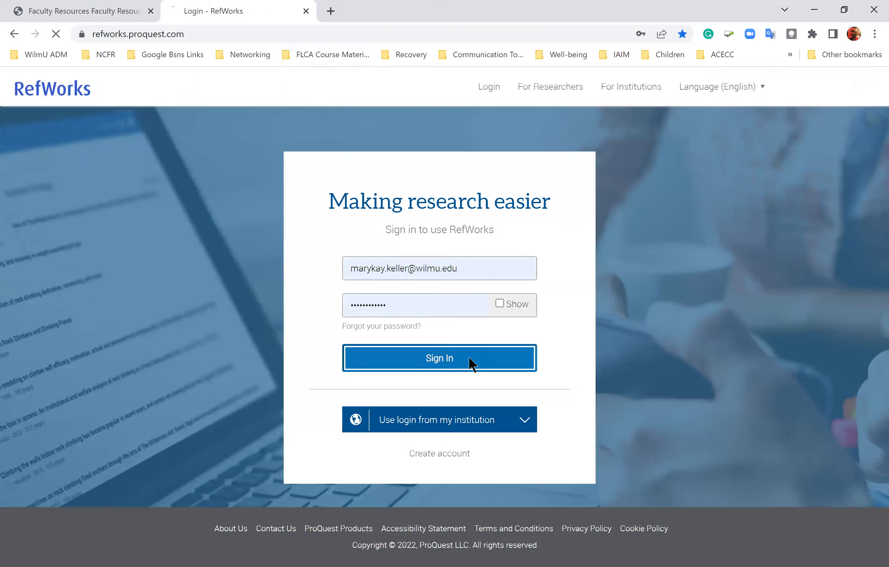
click(438, 358)
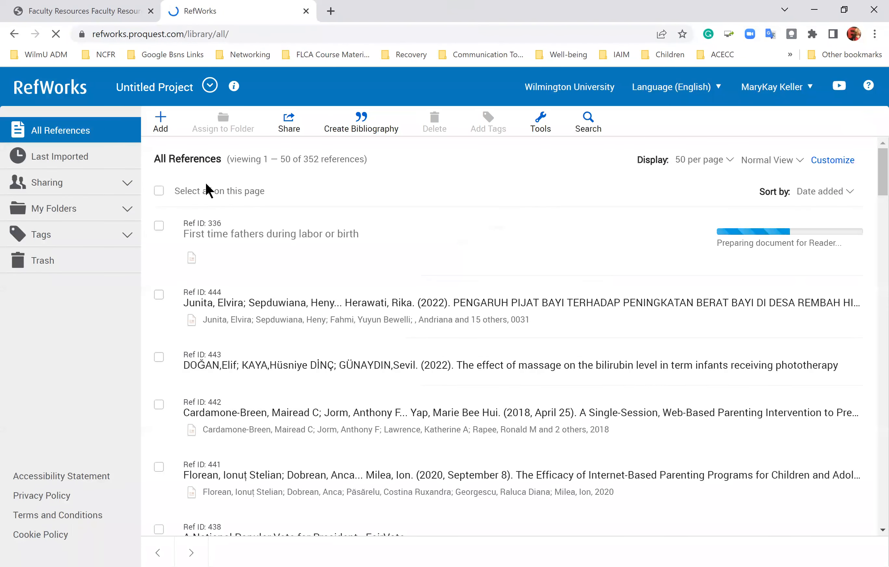
Expand My Folders, start a new folder named 'AFM', then cancel without creating it
click(53, 208)
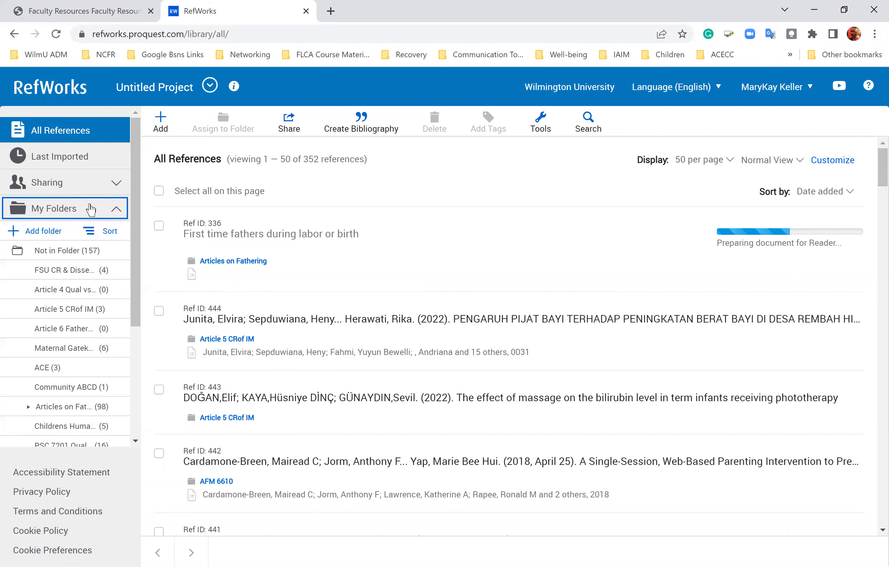
mouse_move(55, 211)
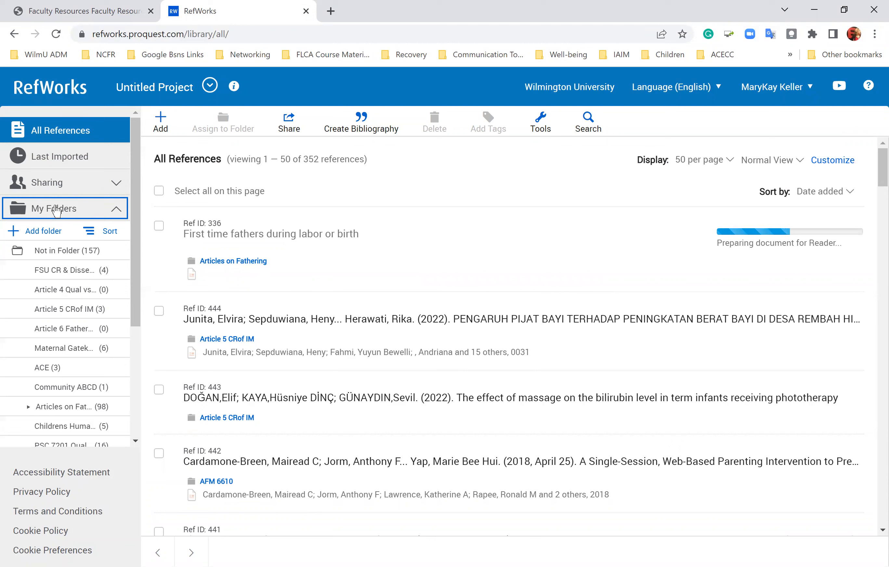
mouse_move(15, 233)
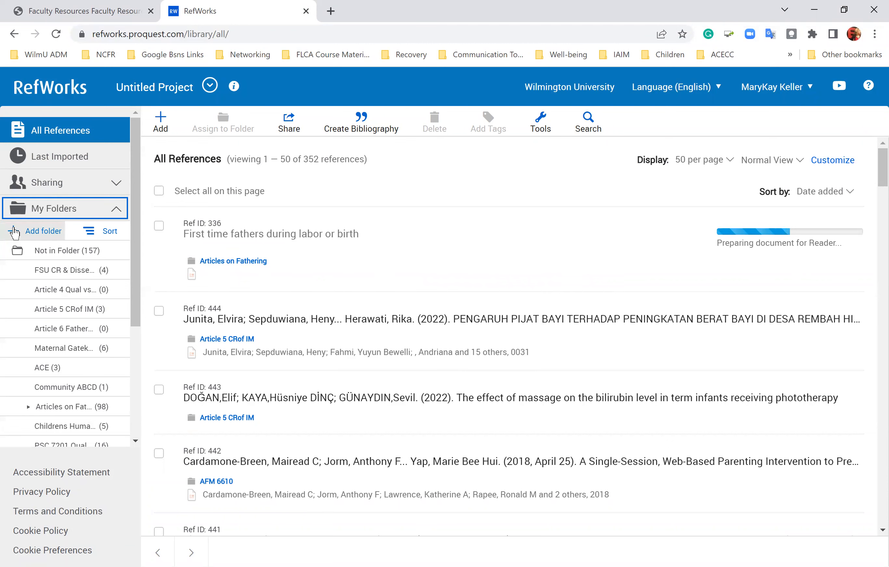
click(42, 230)
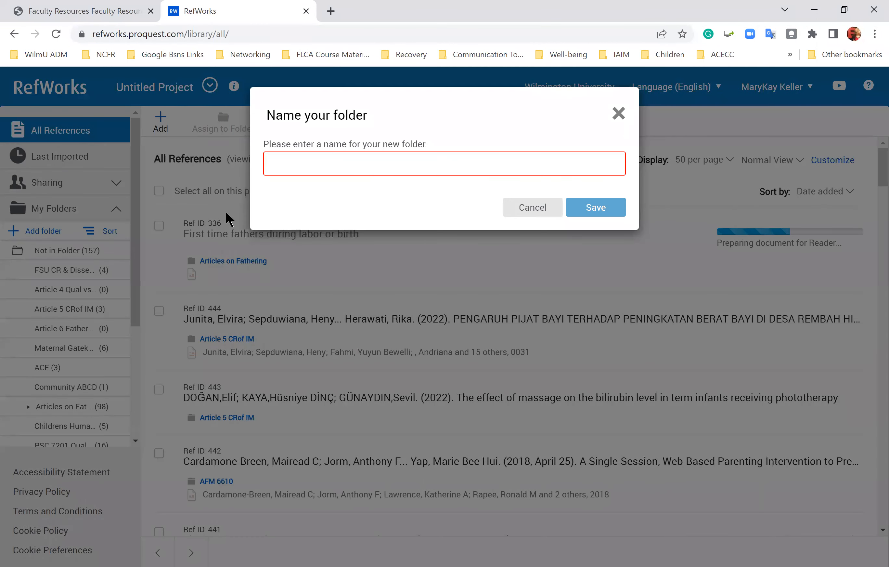
text(AFM)
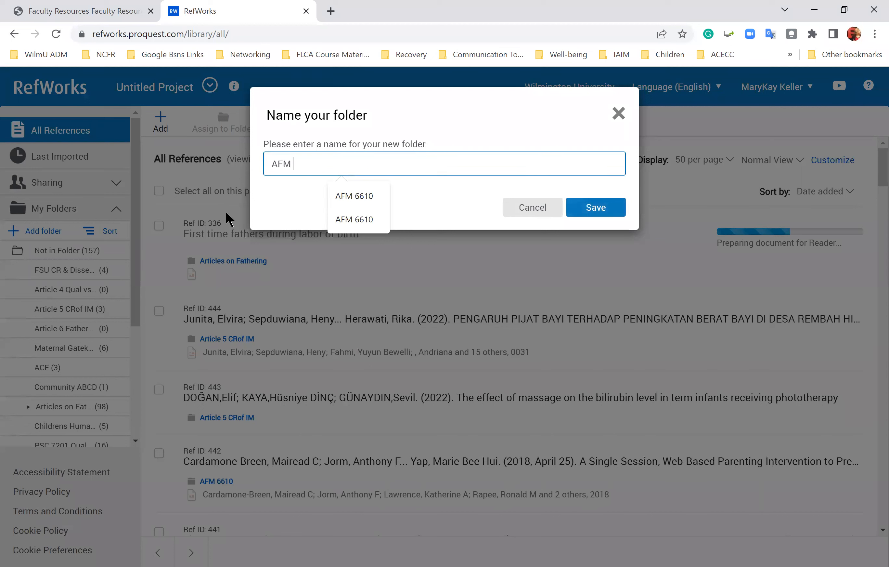
click(353, 196)
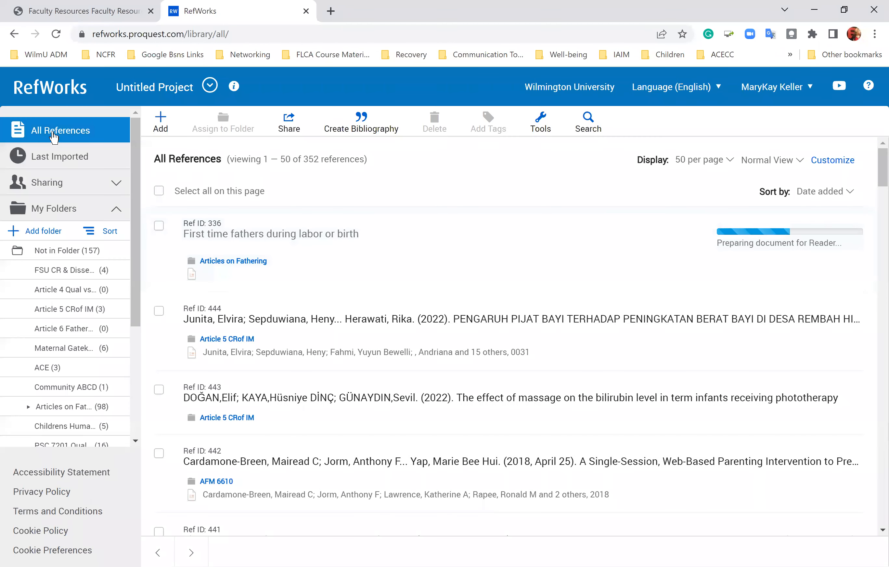
click(160, 121)
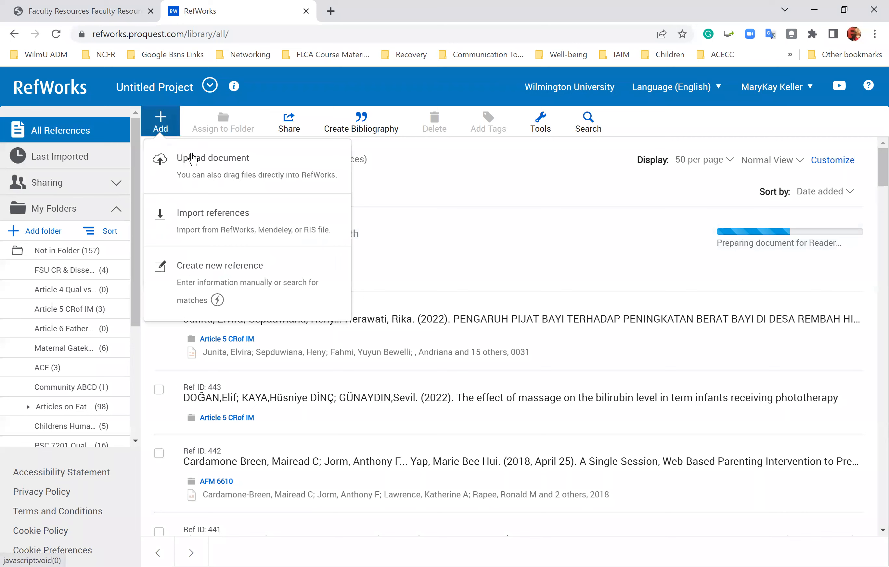
mouse_move(214, 165)
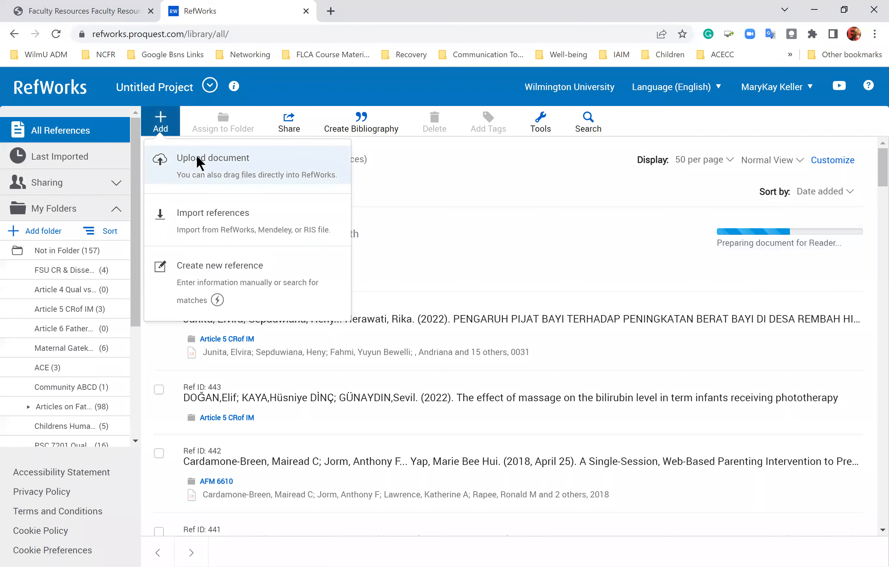
click(213, 158)
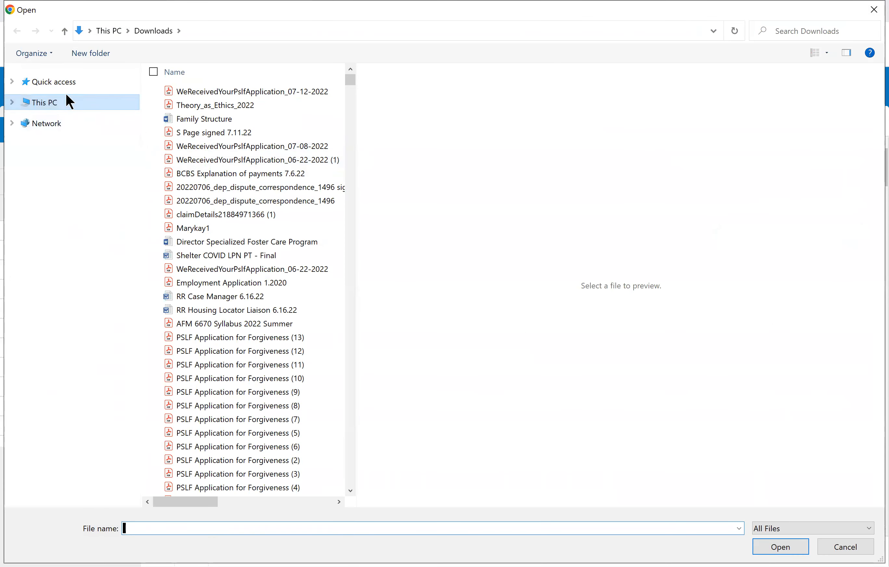
click(55, 134)
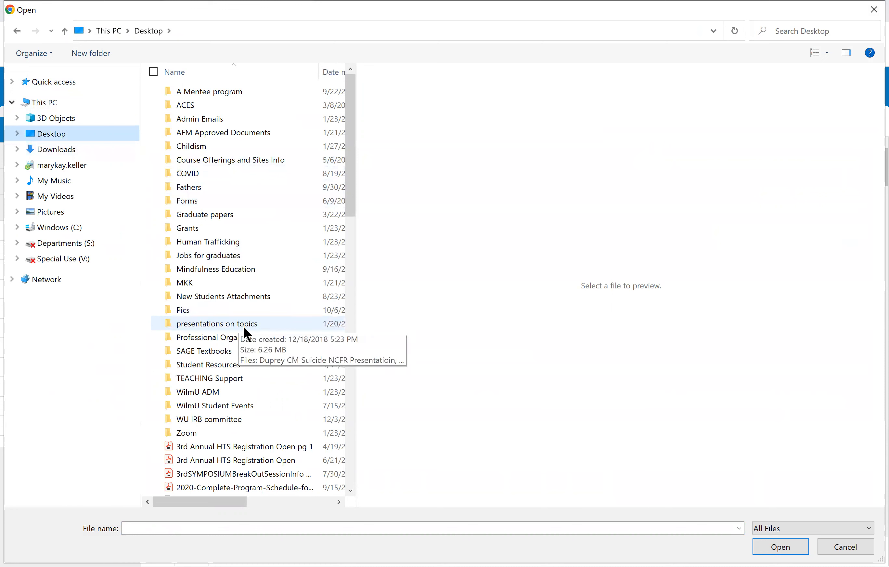
mouse_move(253, 383)
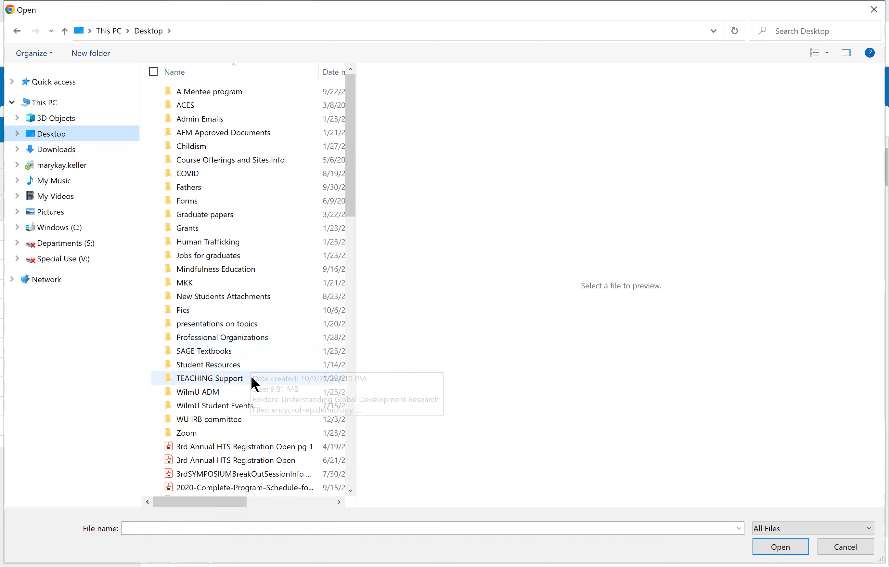
mouse_move(262, 145)
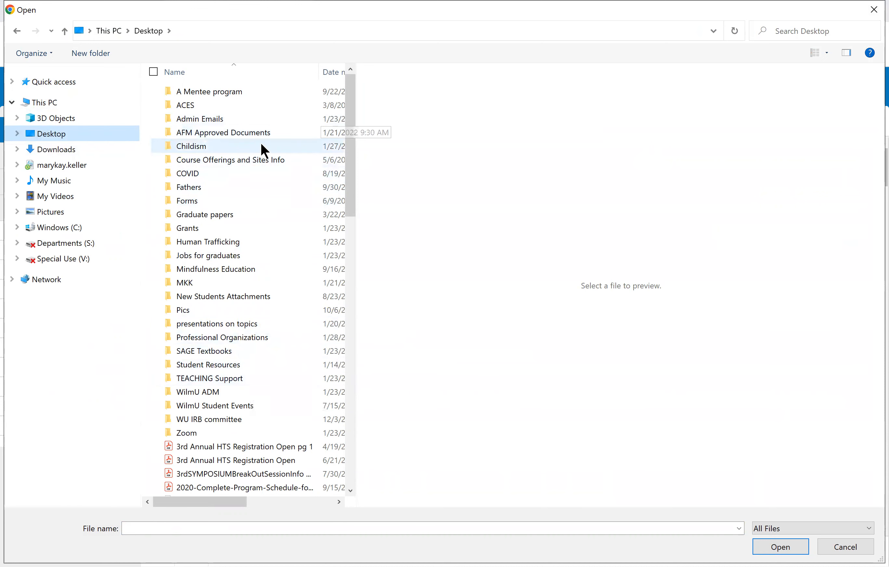
double_click(190, 146)
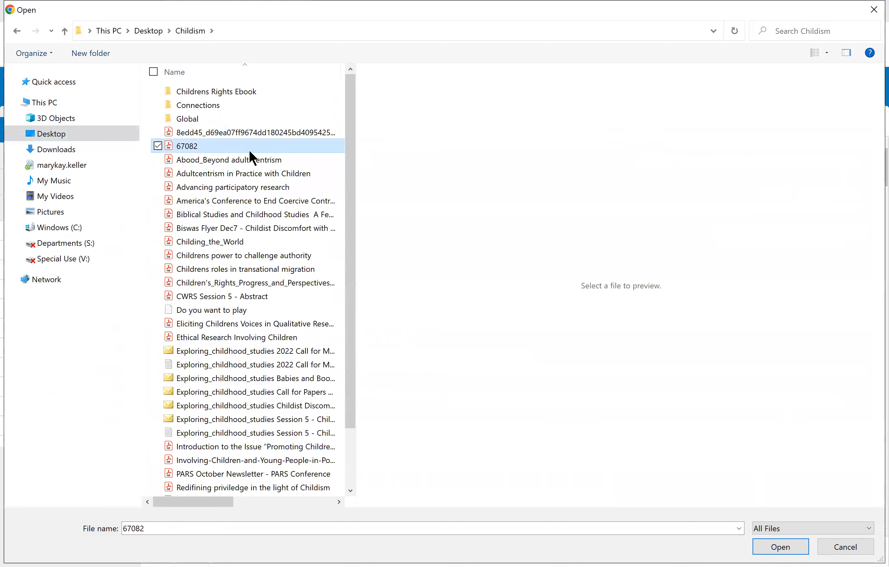
click(229, 160)
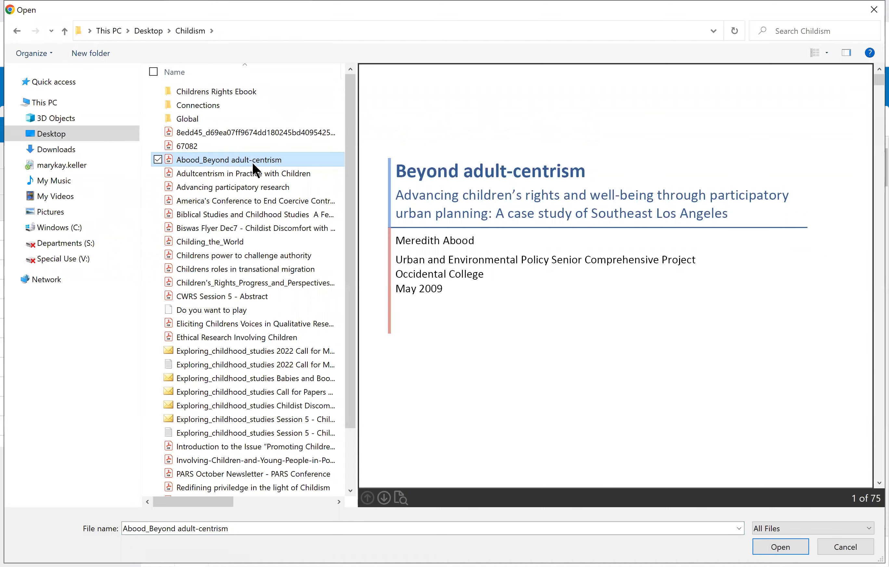
mouse_move(876, 10)
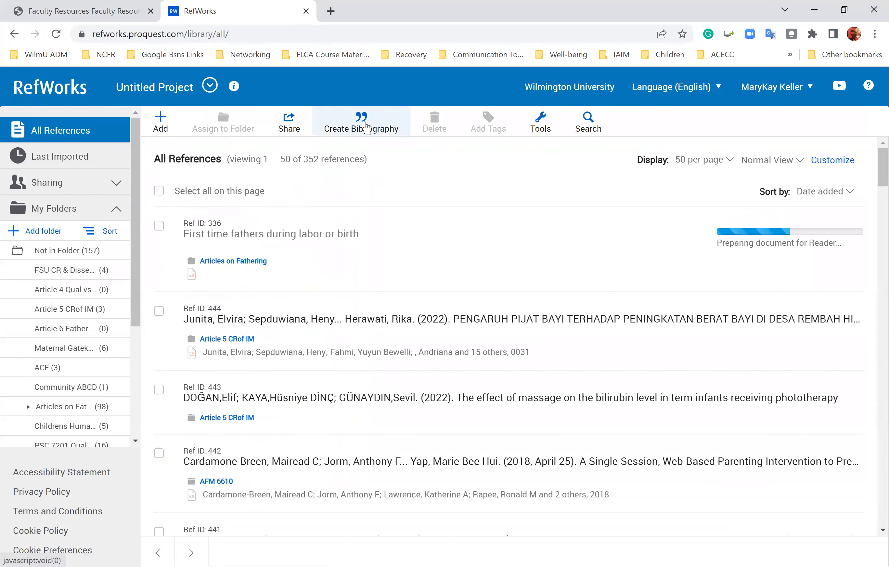
mouse_move(362, 122)
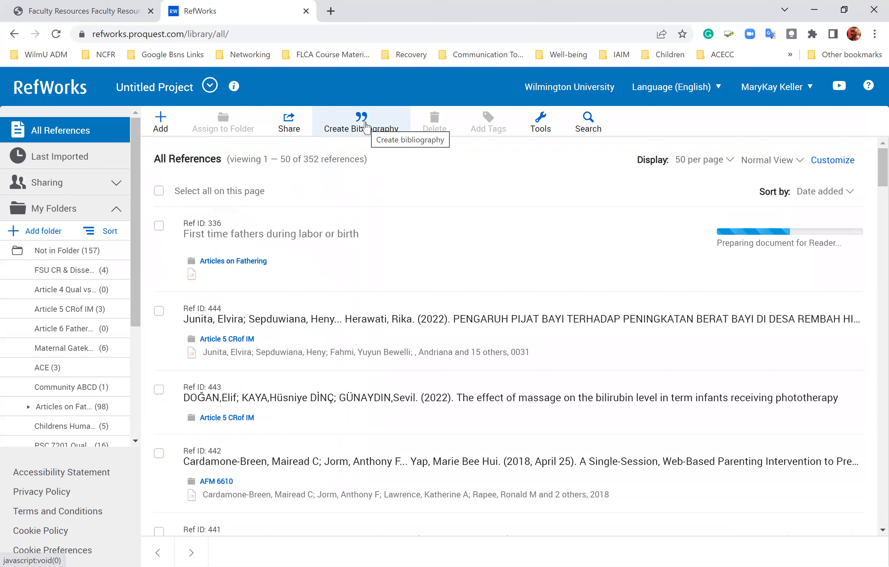
Create an APA 6th bibliography of all 352 references, scroll through it, and return to the library
click(361, 121)
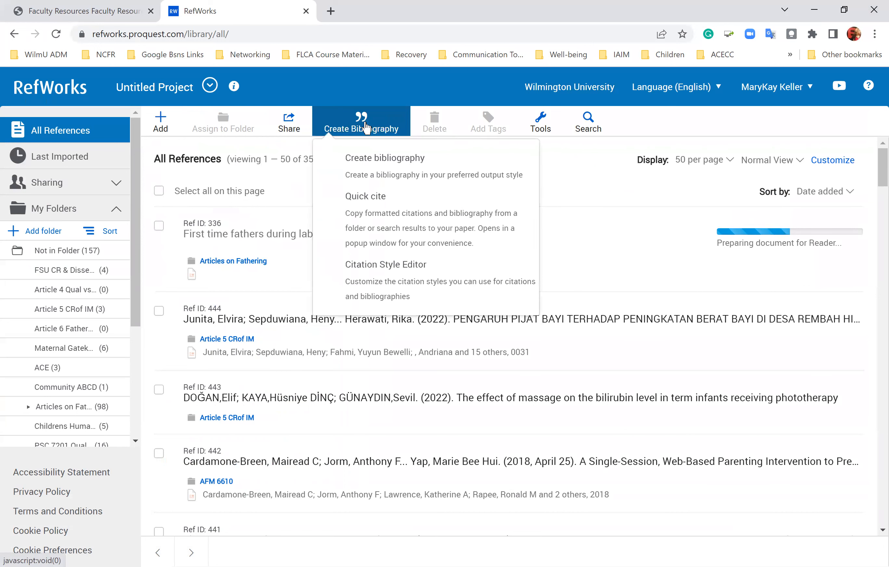
mouse_move(385, 158)
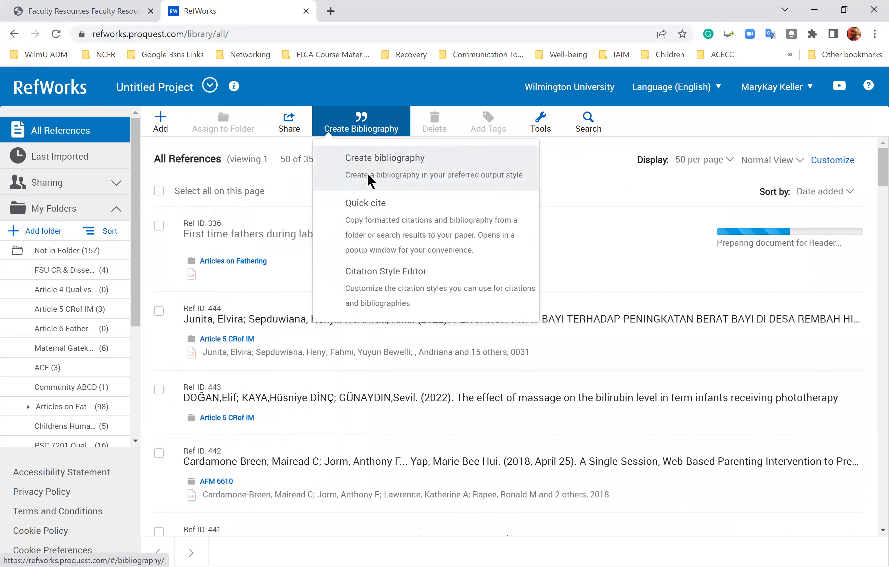
click(384, 158)
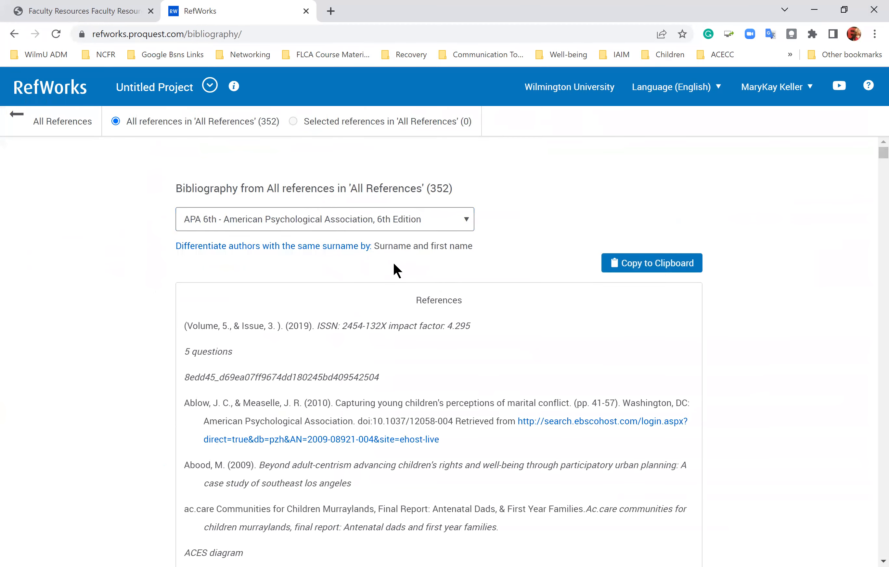
scroll(down, 3)
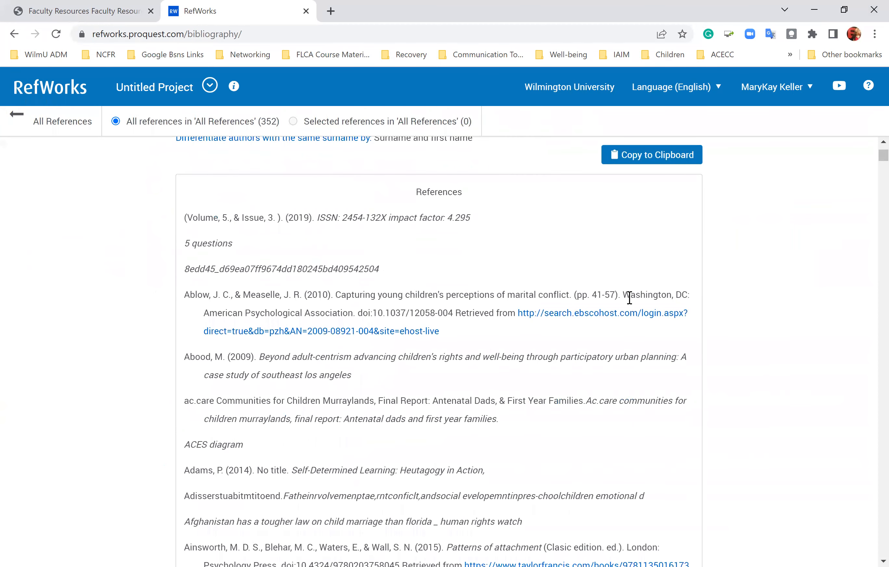
scroll(down, 3)
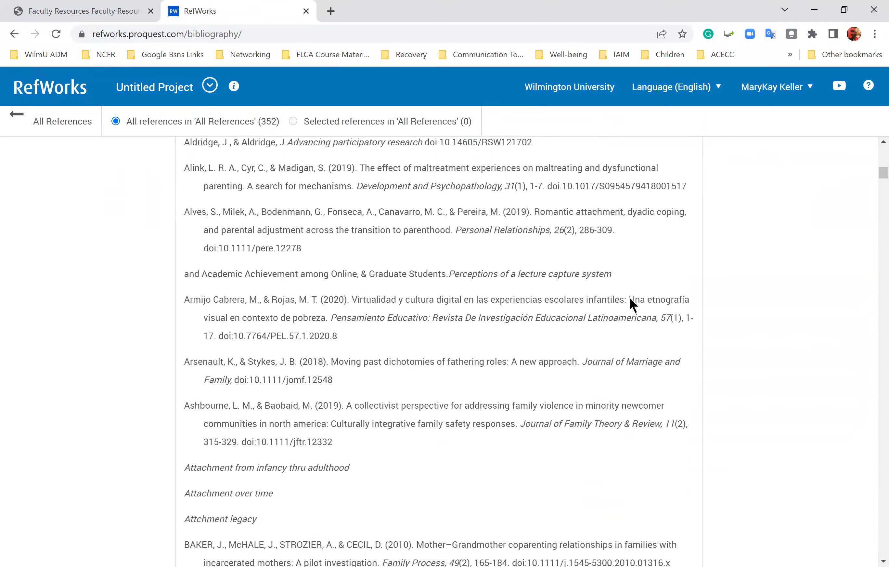
scroll(down, 3)
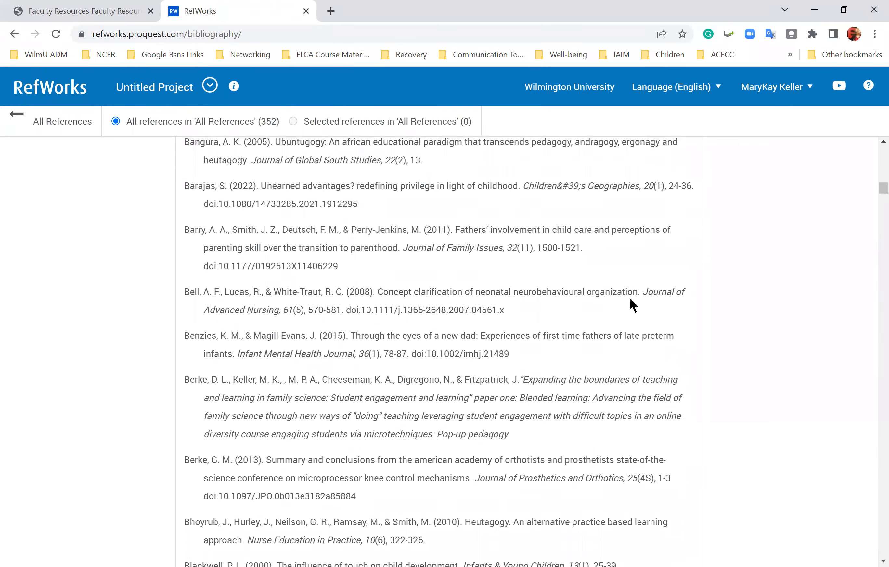
scroll(down, 3)
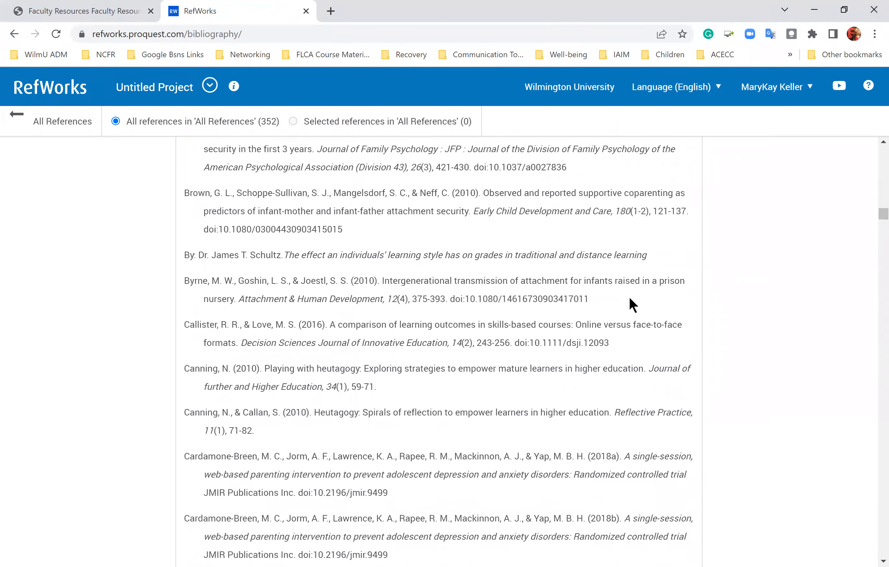
scroll(down, 3)
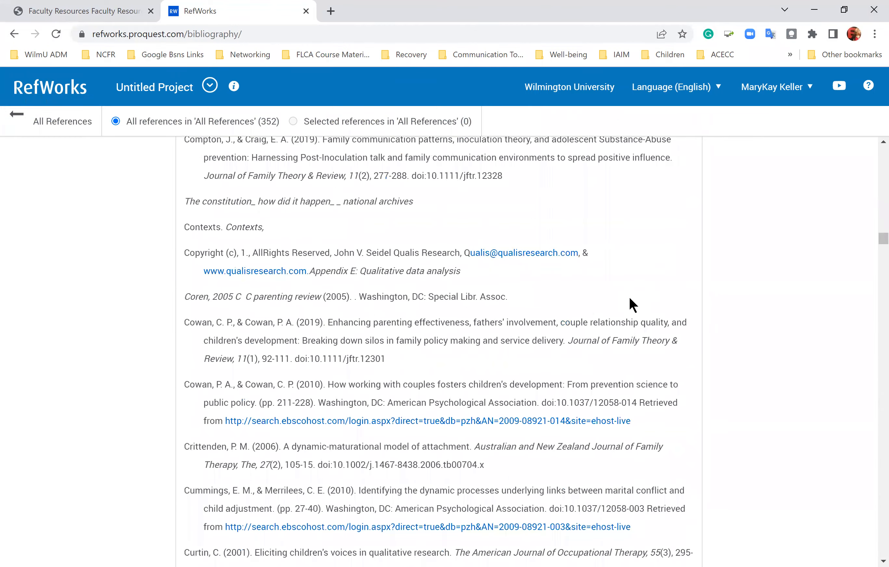
scroll(down, 3)
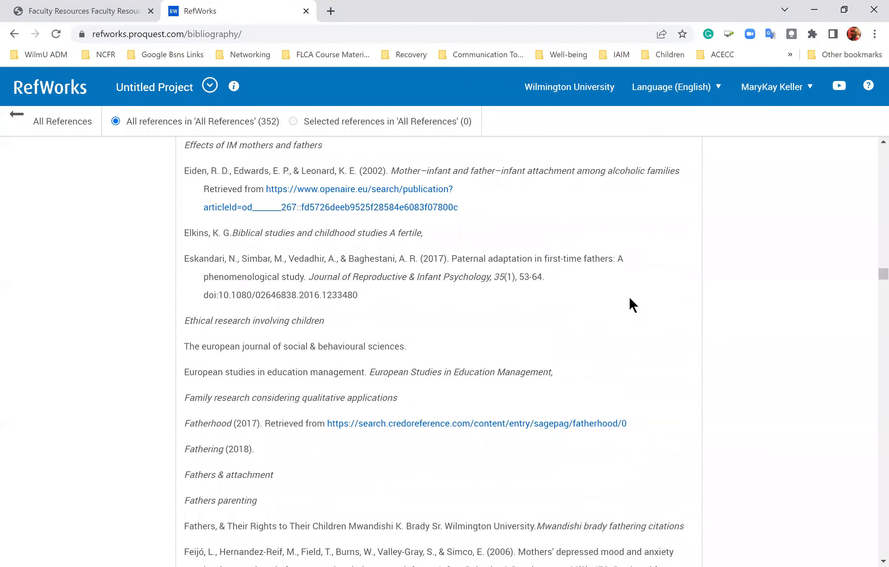
scroll(up, 3)
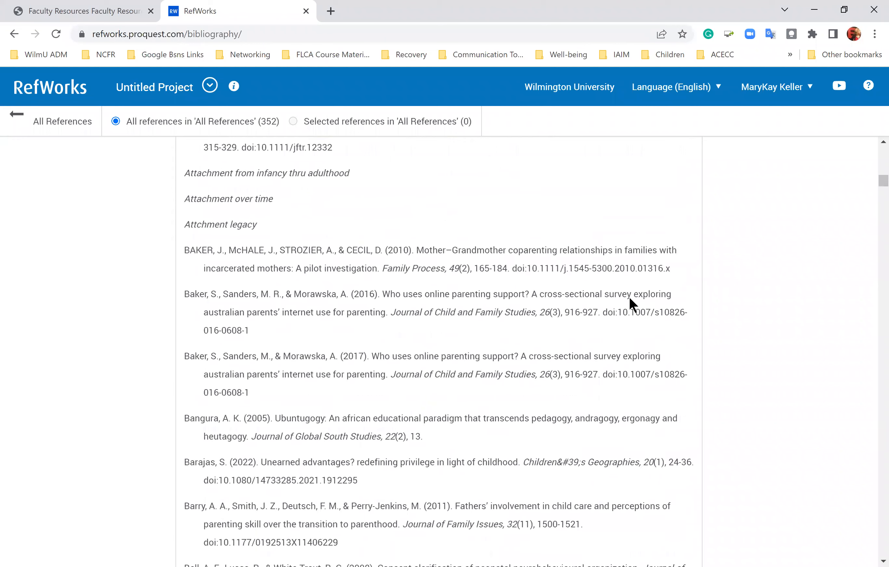
scroll(up, 3)
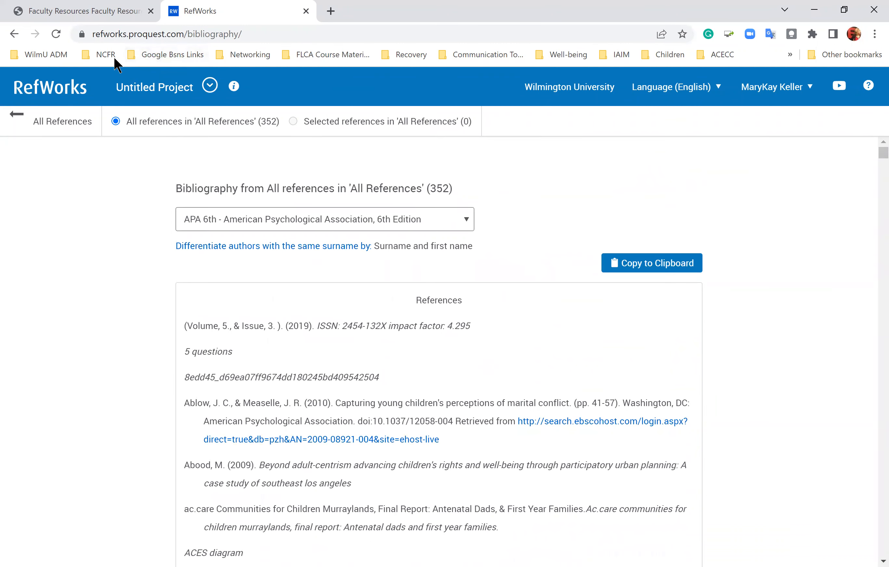
click(16, 120)
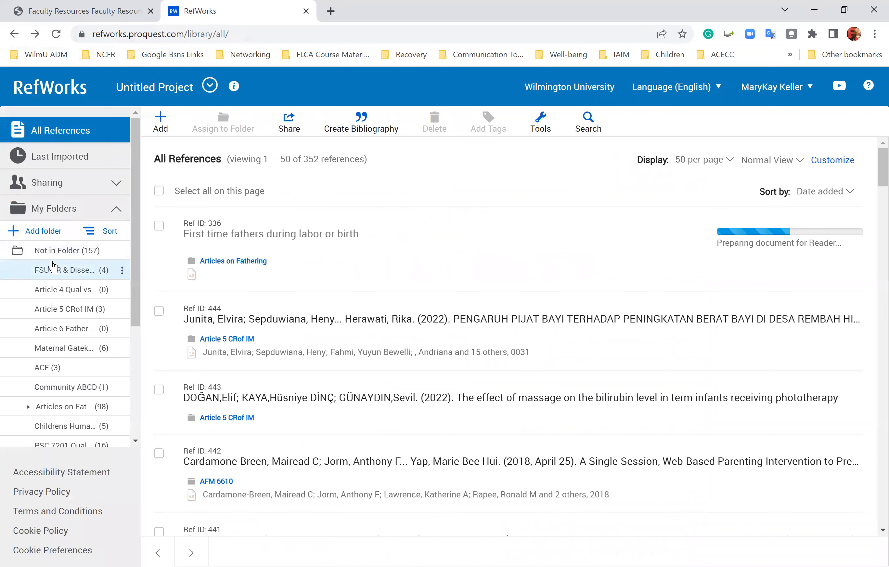
mouse_move(62, 283)
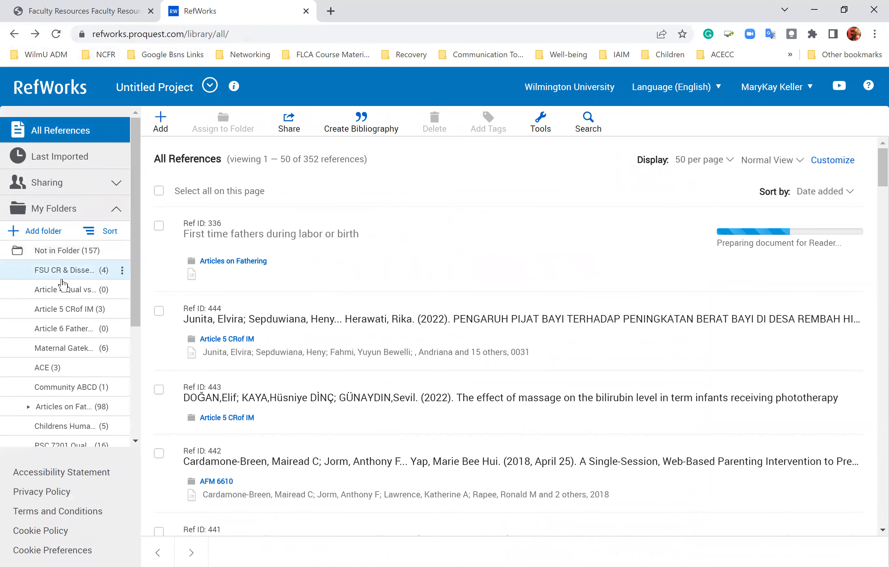
mouse_move(69, 386)
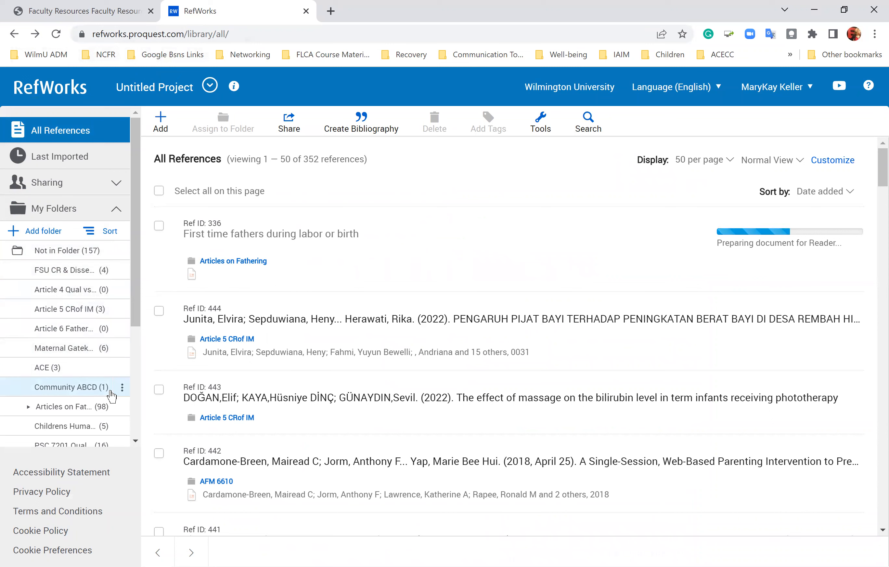
mouse_move(111, 394)
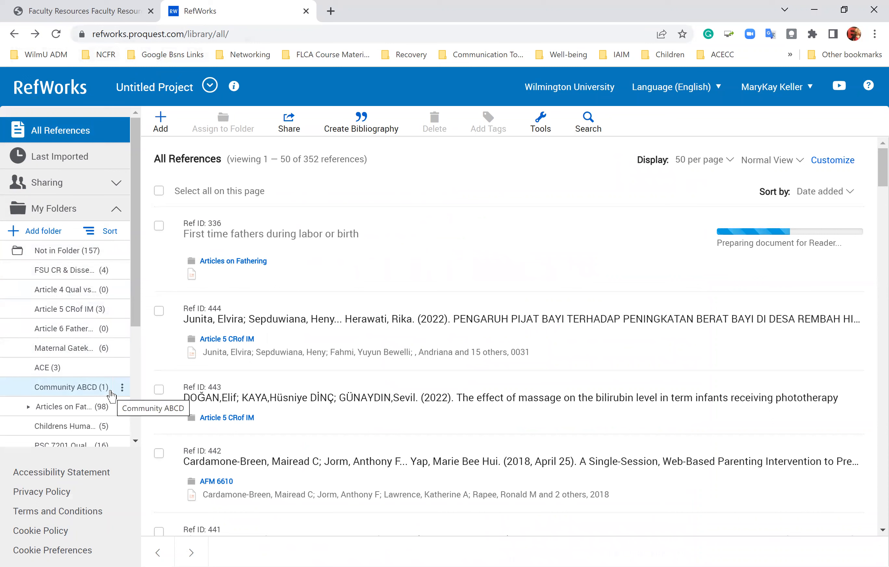
mouse_move(305, 27)
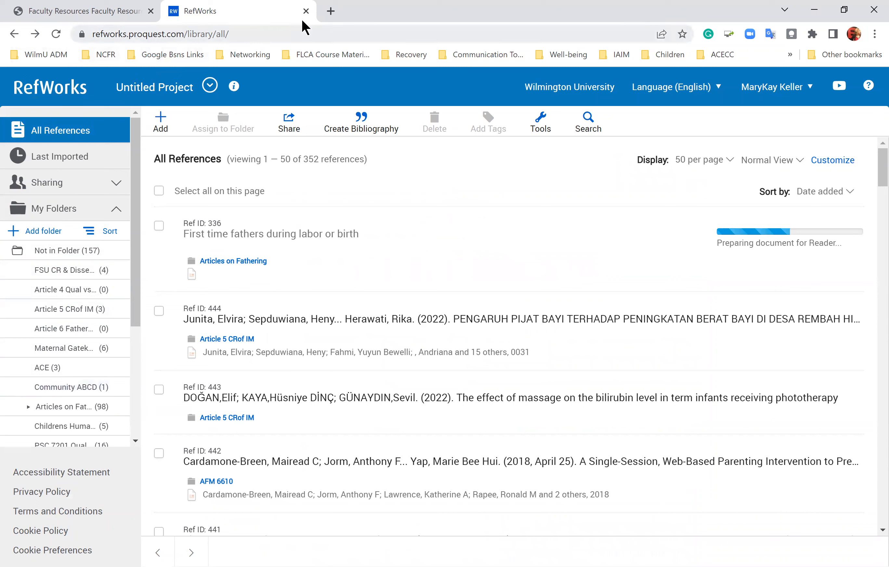
mouse_move(306, 11)
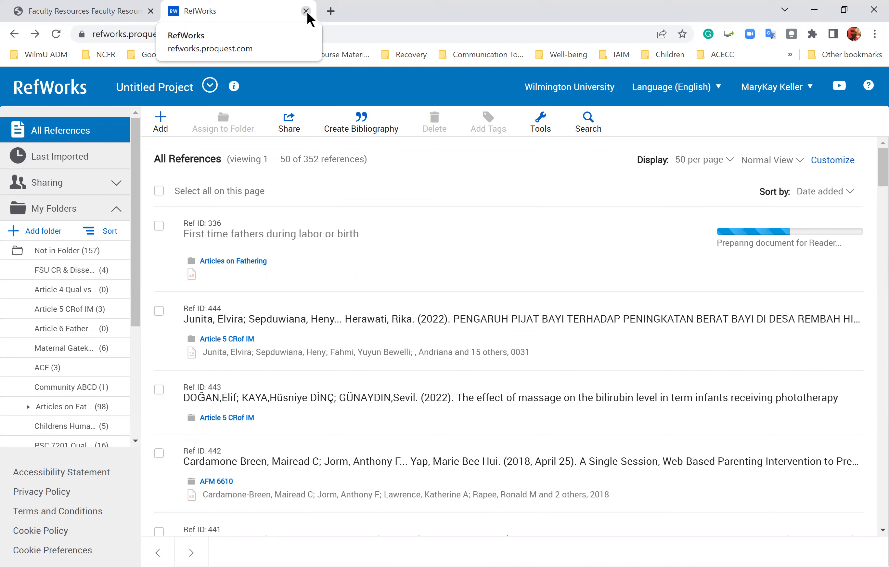
mouse_move(524, 181)
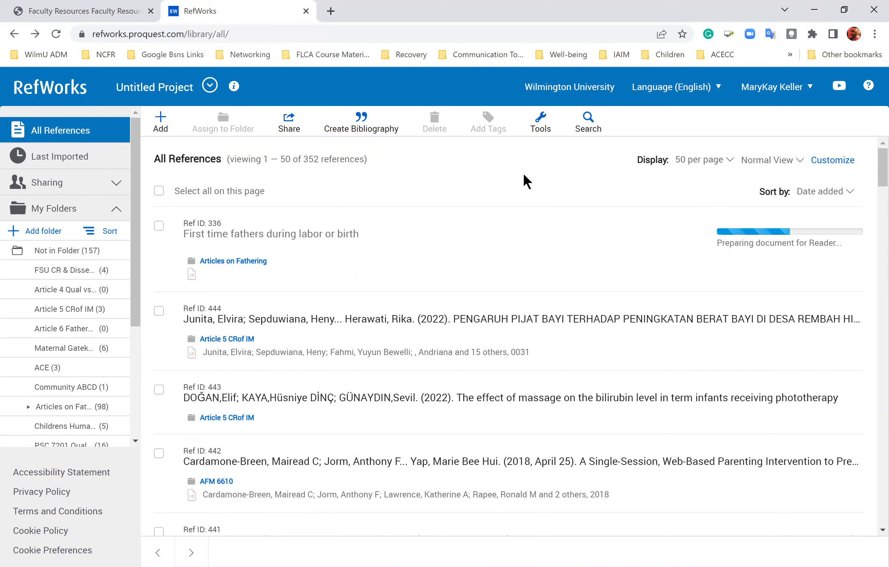
mouse_move(604, 450)
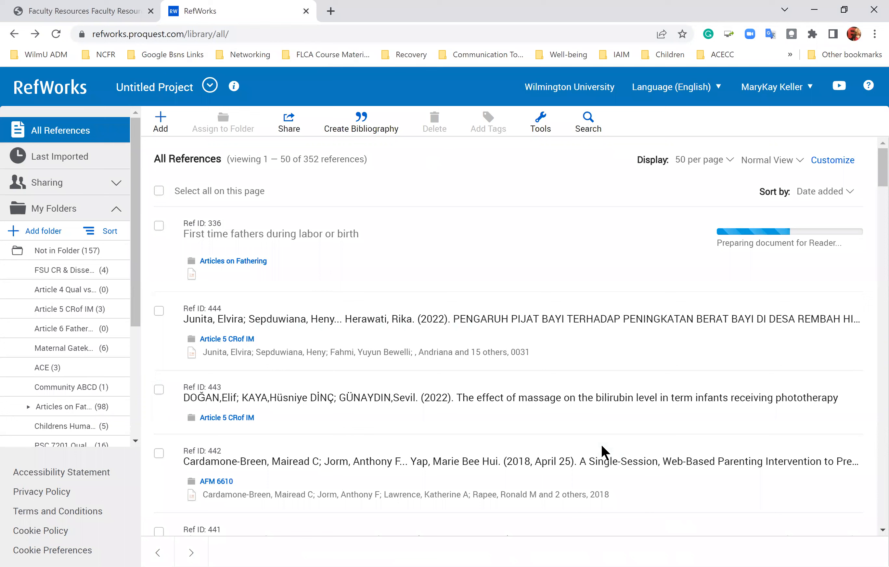